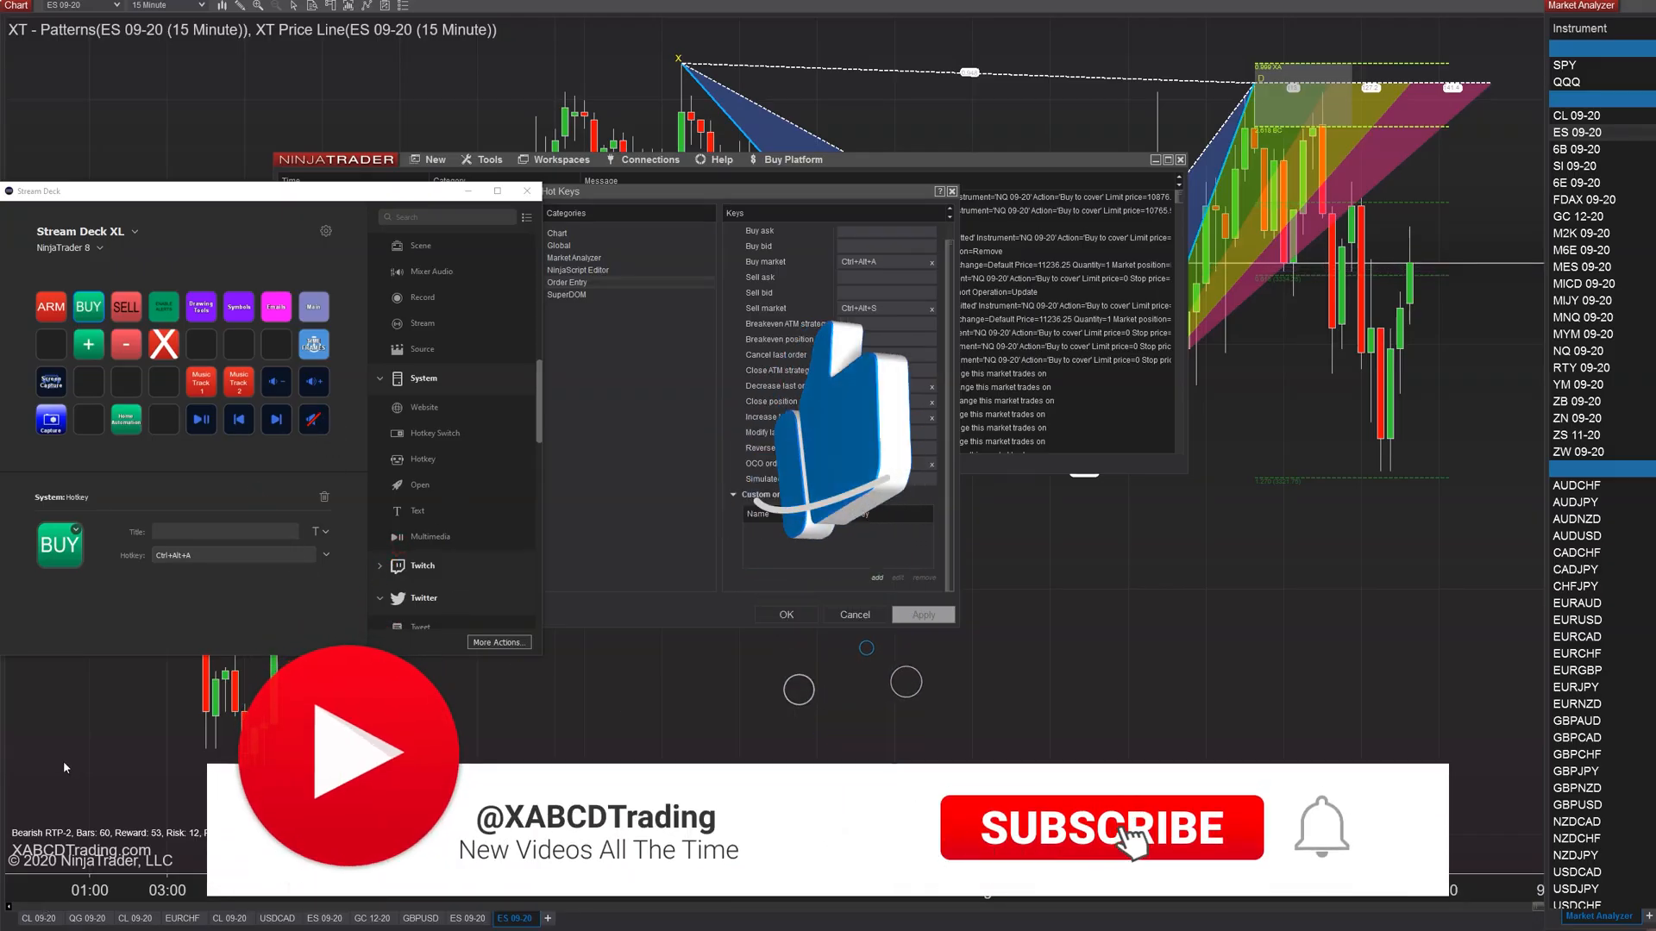
Step: Select the Main key to view its Switch Profile action settings
{"action": "left_click", "coordinate": [1098, 827]}
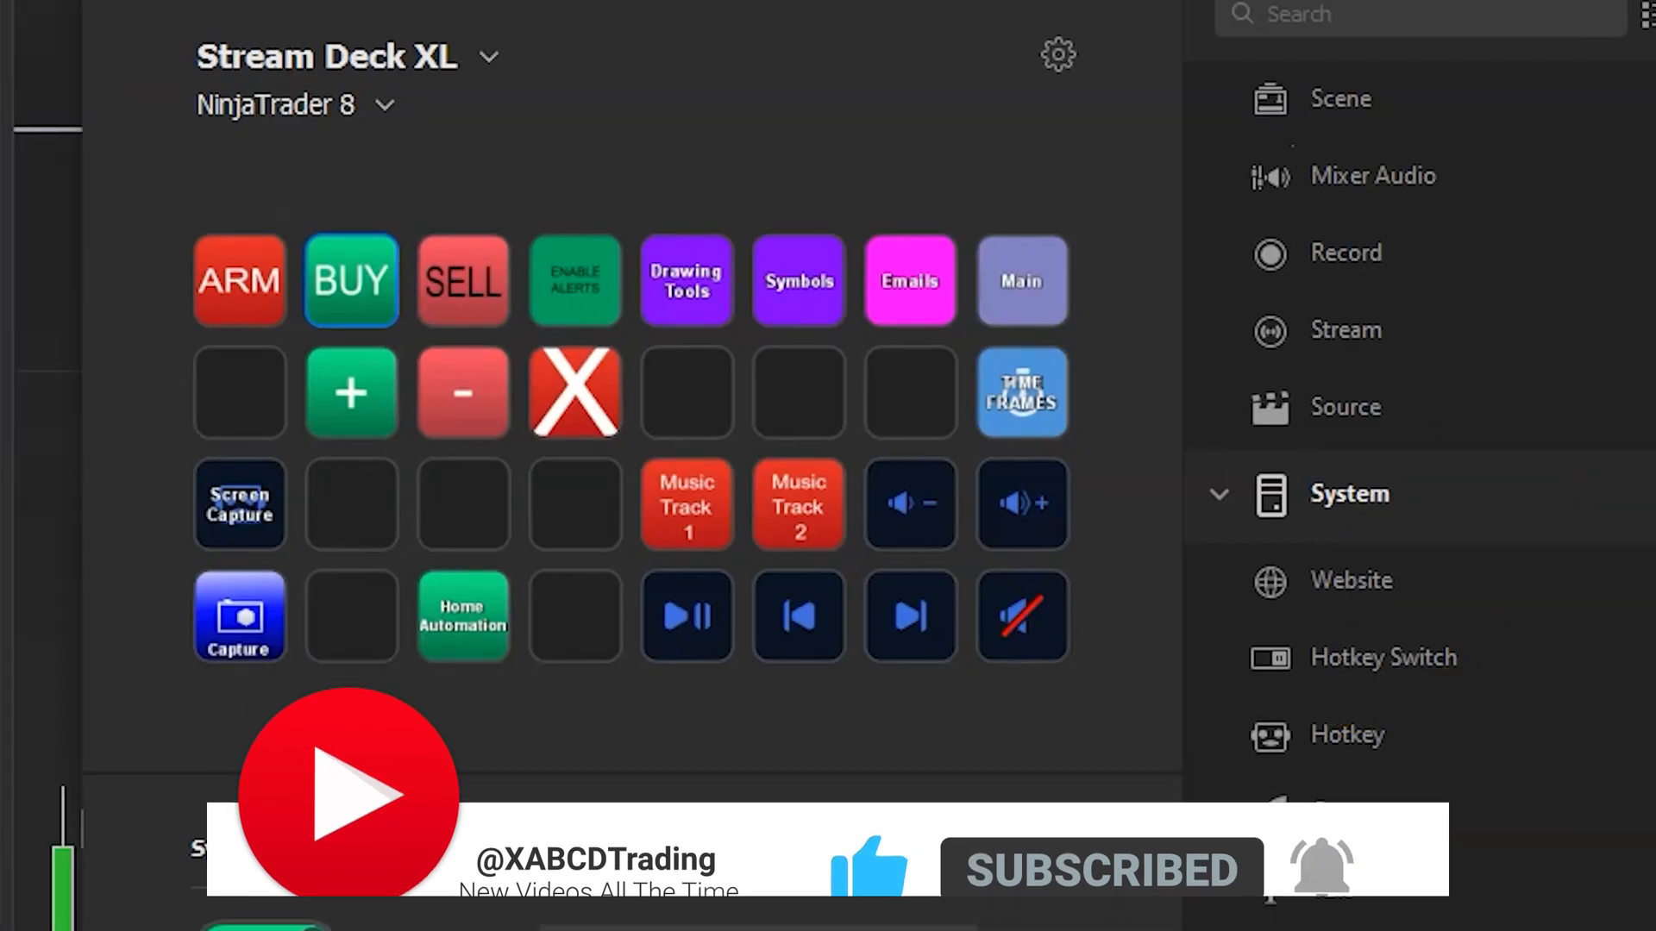
{"action": "left_click", "coordinate": [687, 617]}
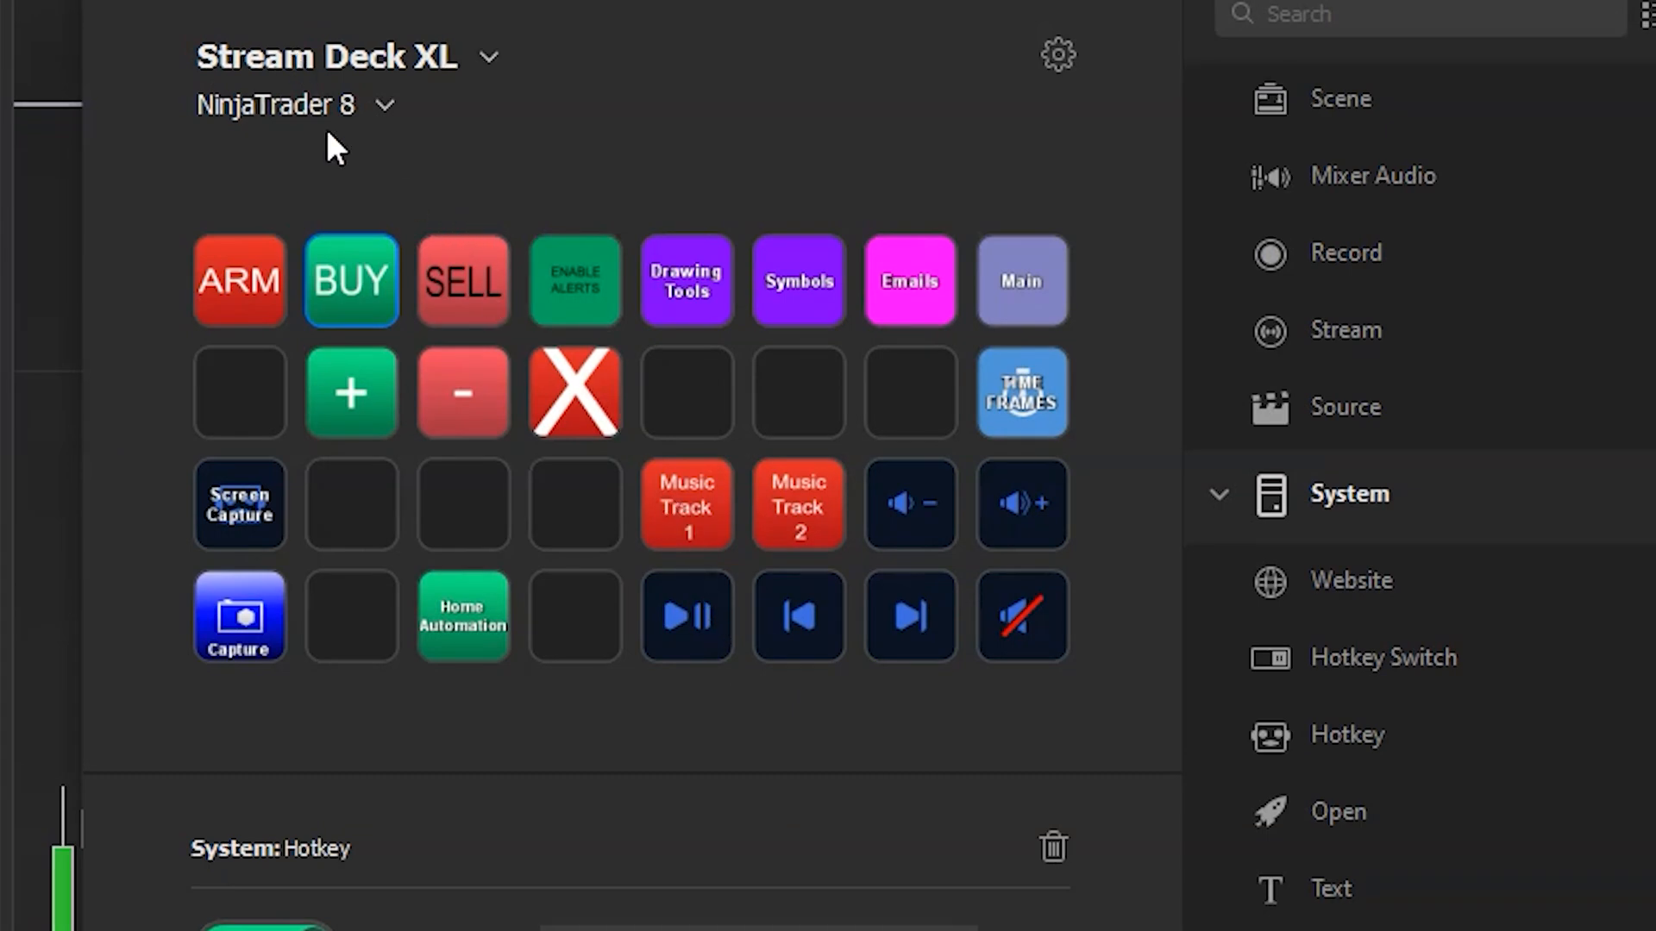
{"action": "mouse_move", "coordinate": [377, 513]}
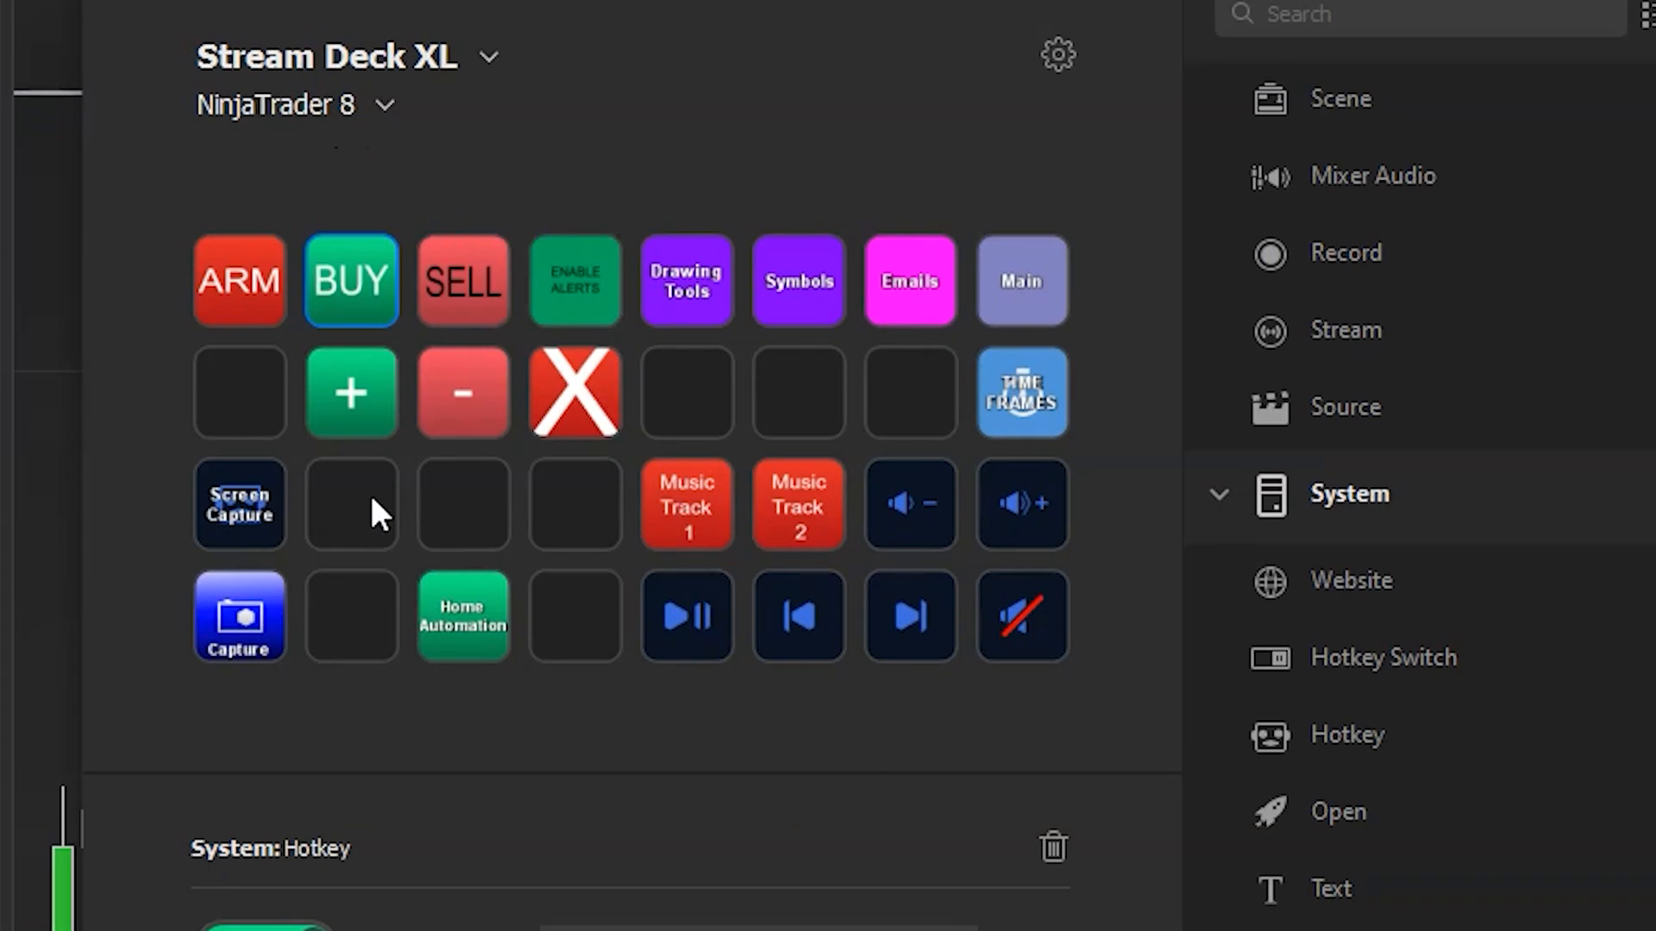
{"action": "mouse_move", "coordinate": [1006, 398]}
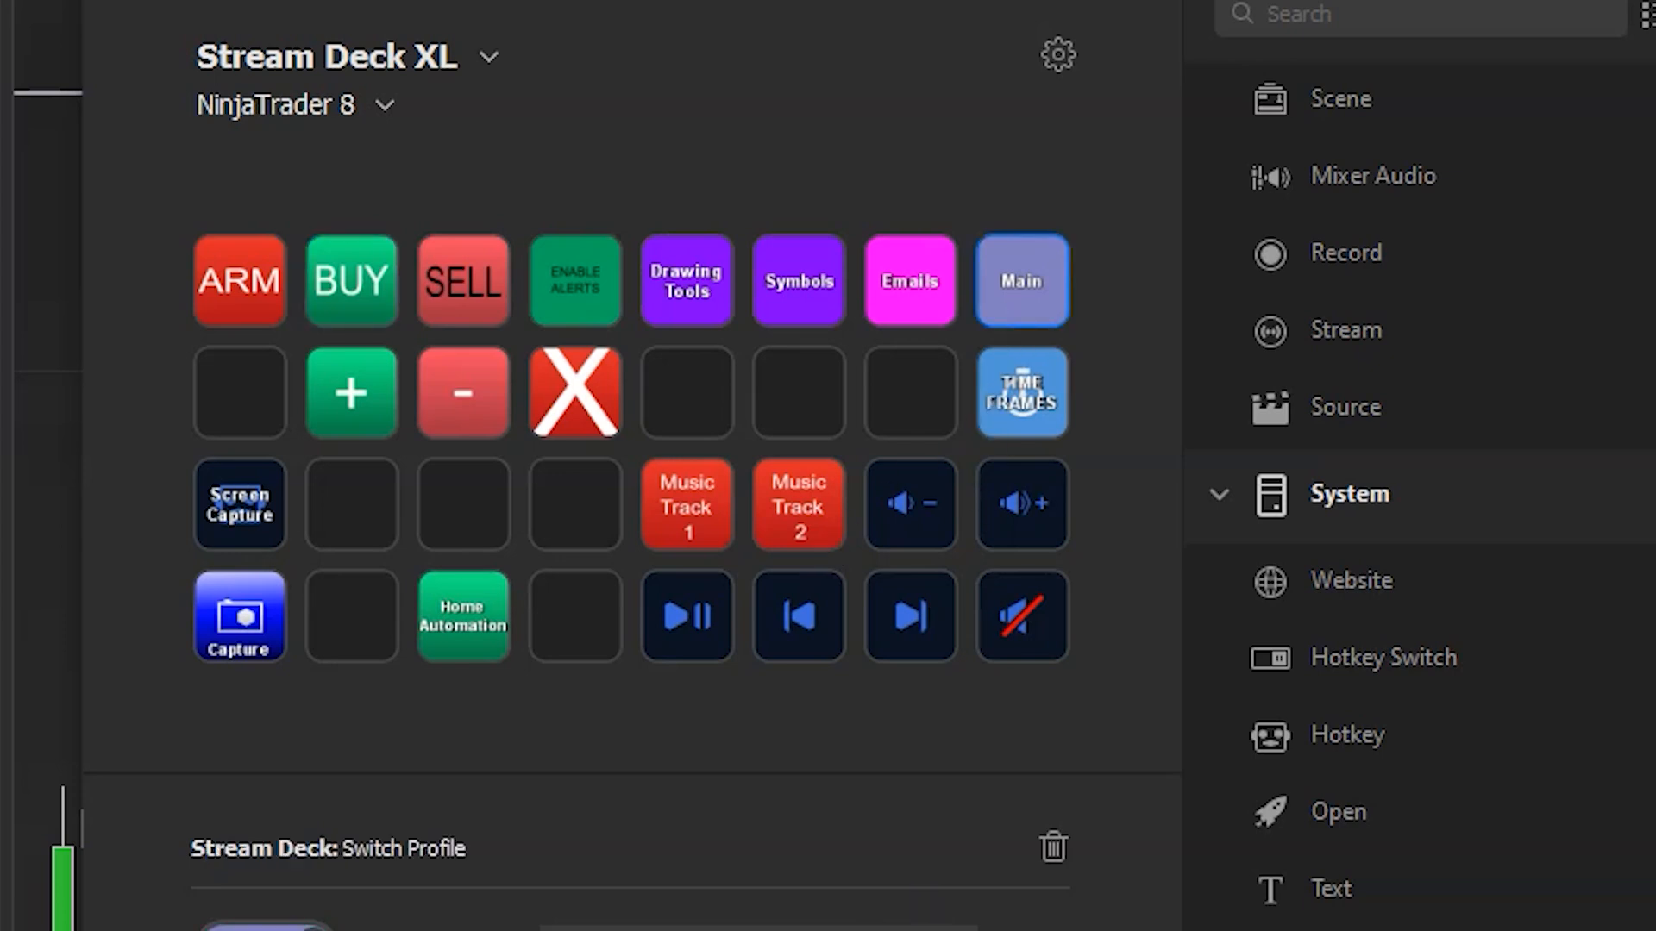
{"action": "left_click", "coordinate": [1020, 280]}
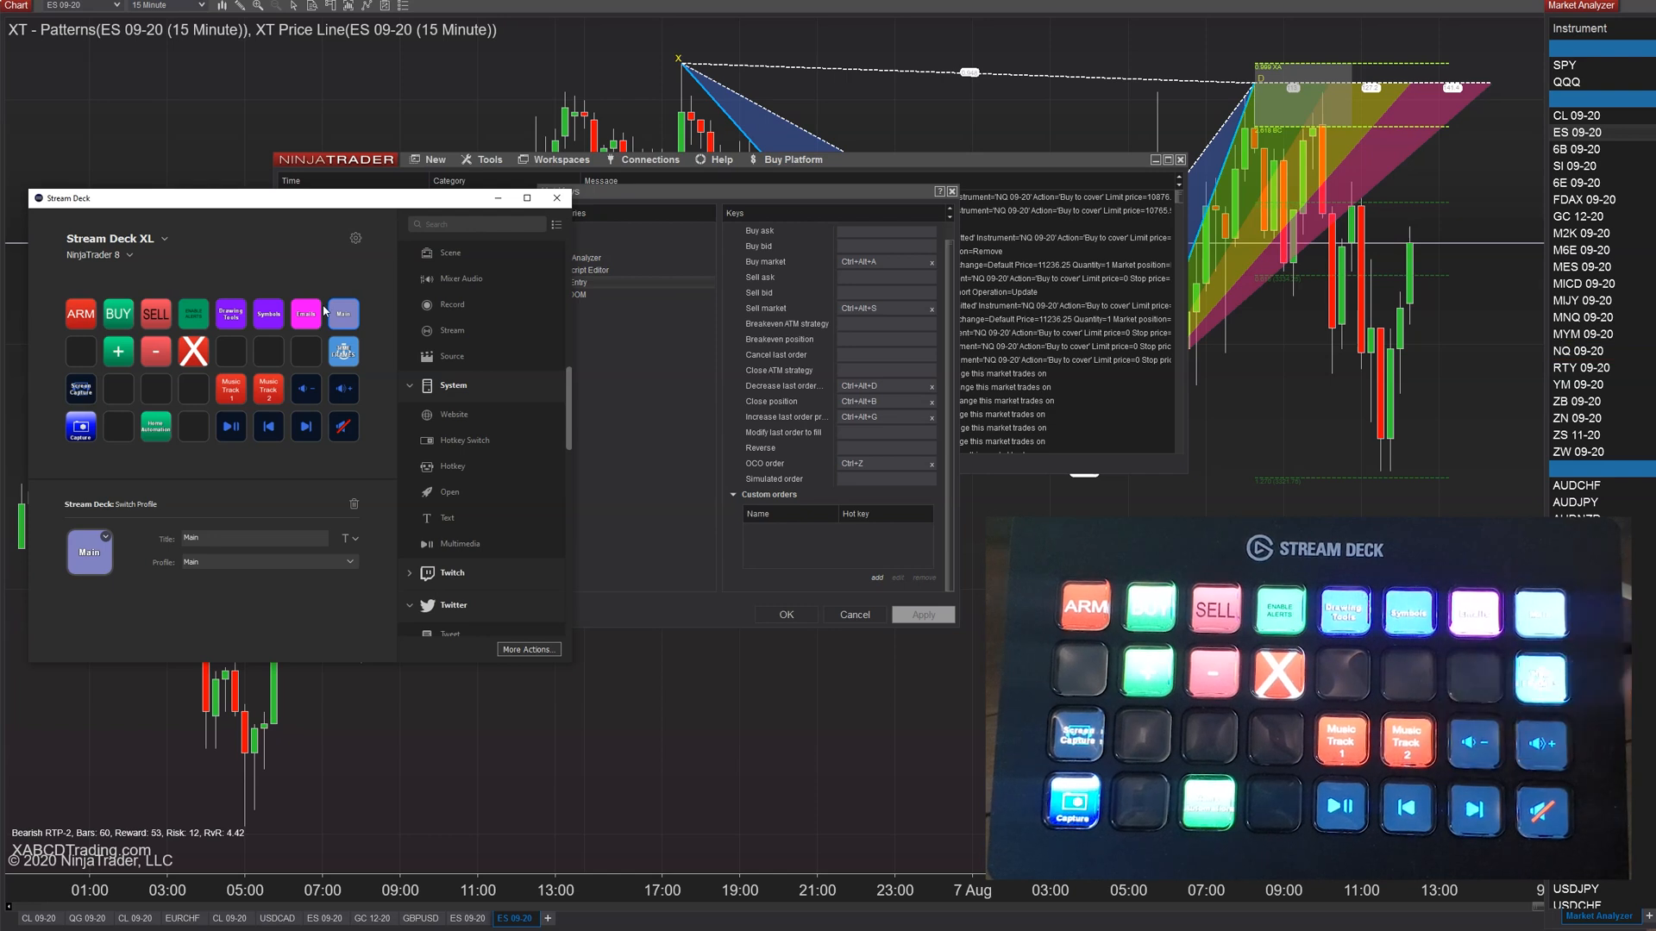
Step: Show the ENABLE ALERTS key's Hotkey Switch settings for Ctrl+Alt+E and Ctrl+Alt+R
{"action": "left_click", "coordinate": [526, 198]}
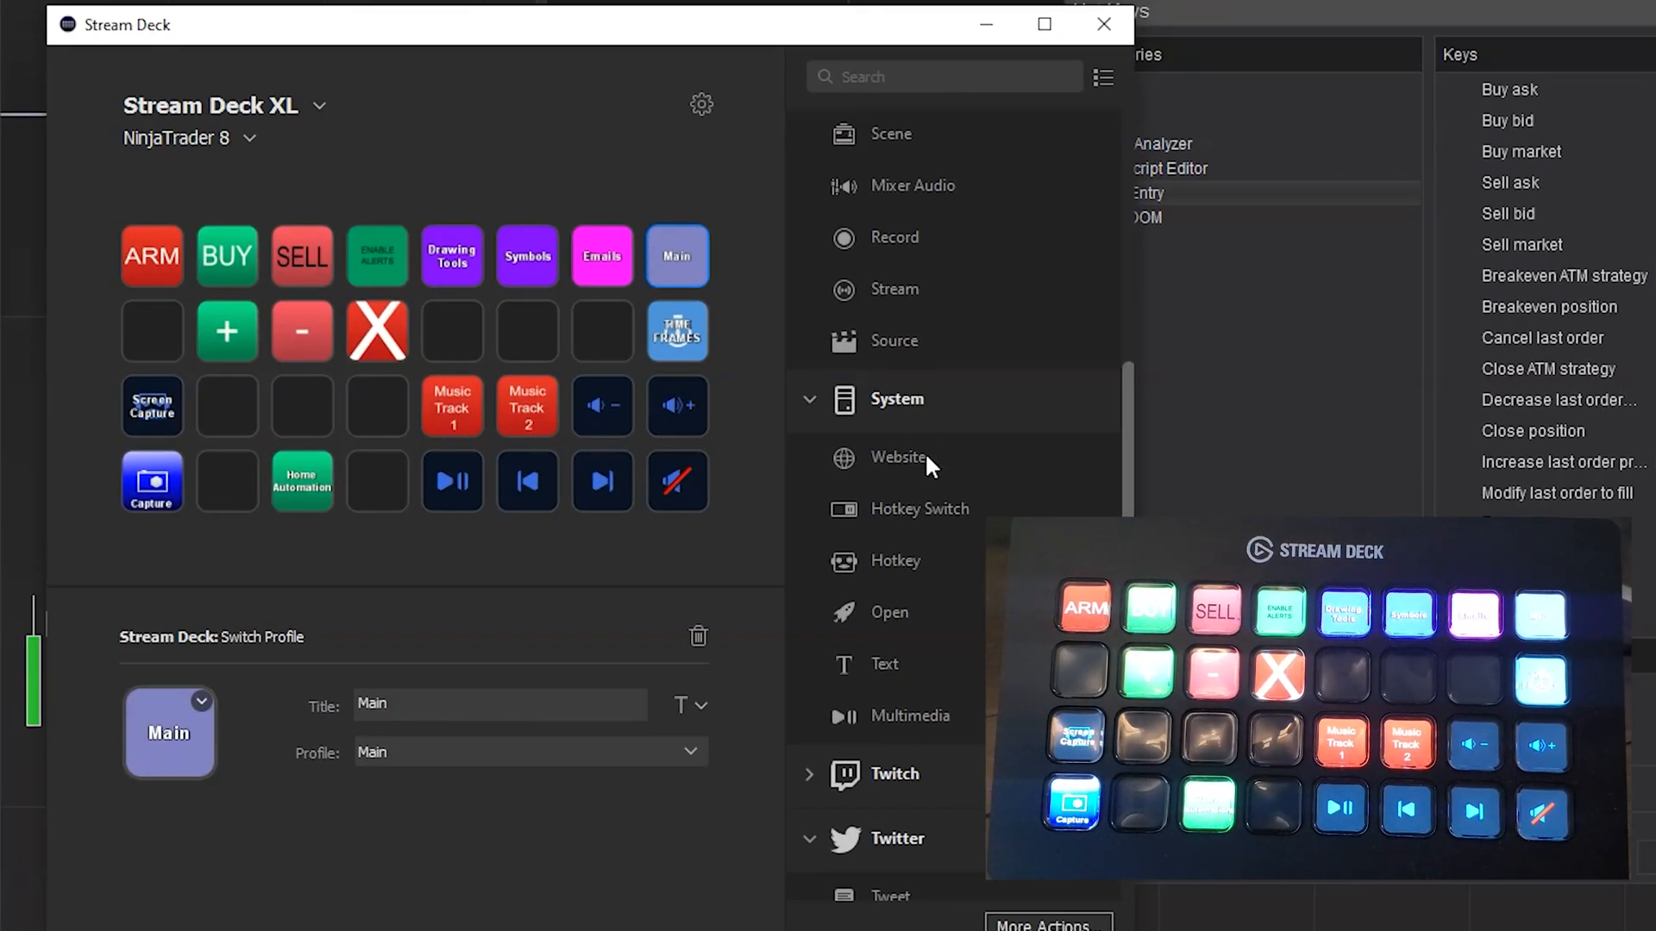
{"action": "mouse_move", "coordinate": [892, 573]}
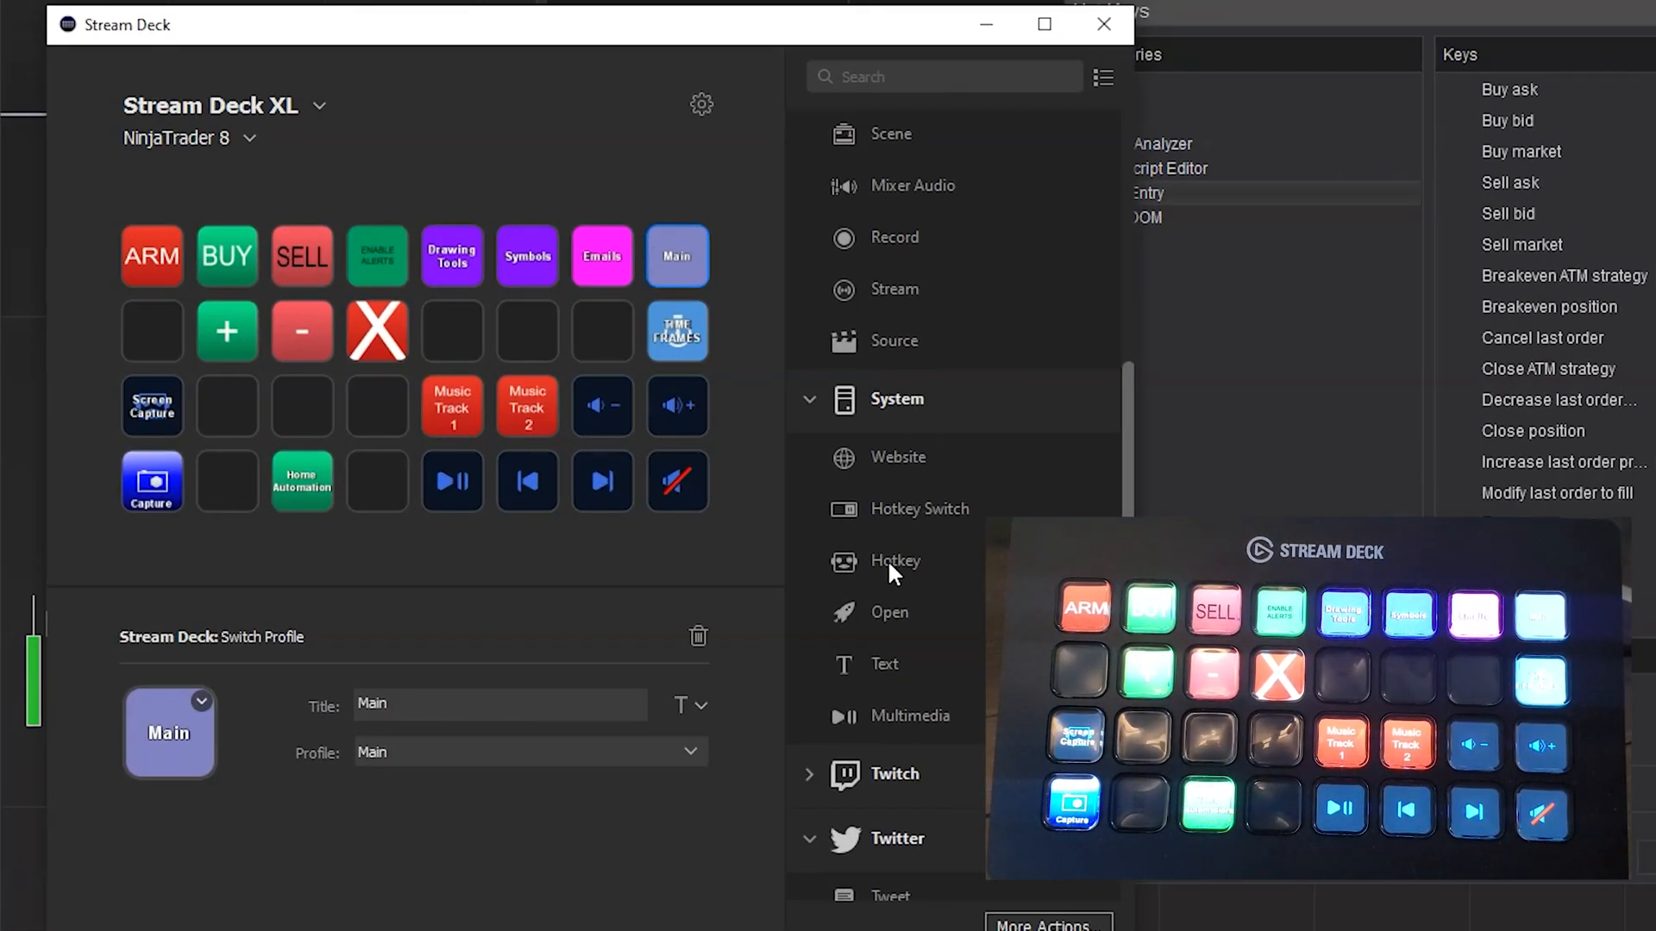
{"action": "mouse_move", "coordinate": [905, 533]}
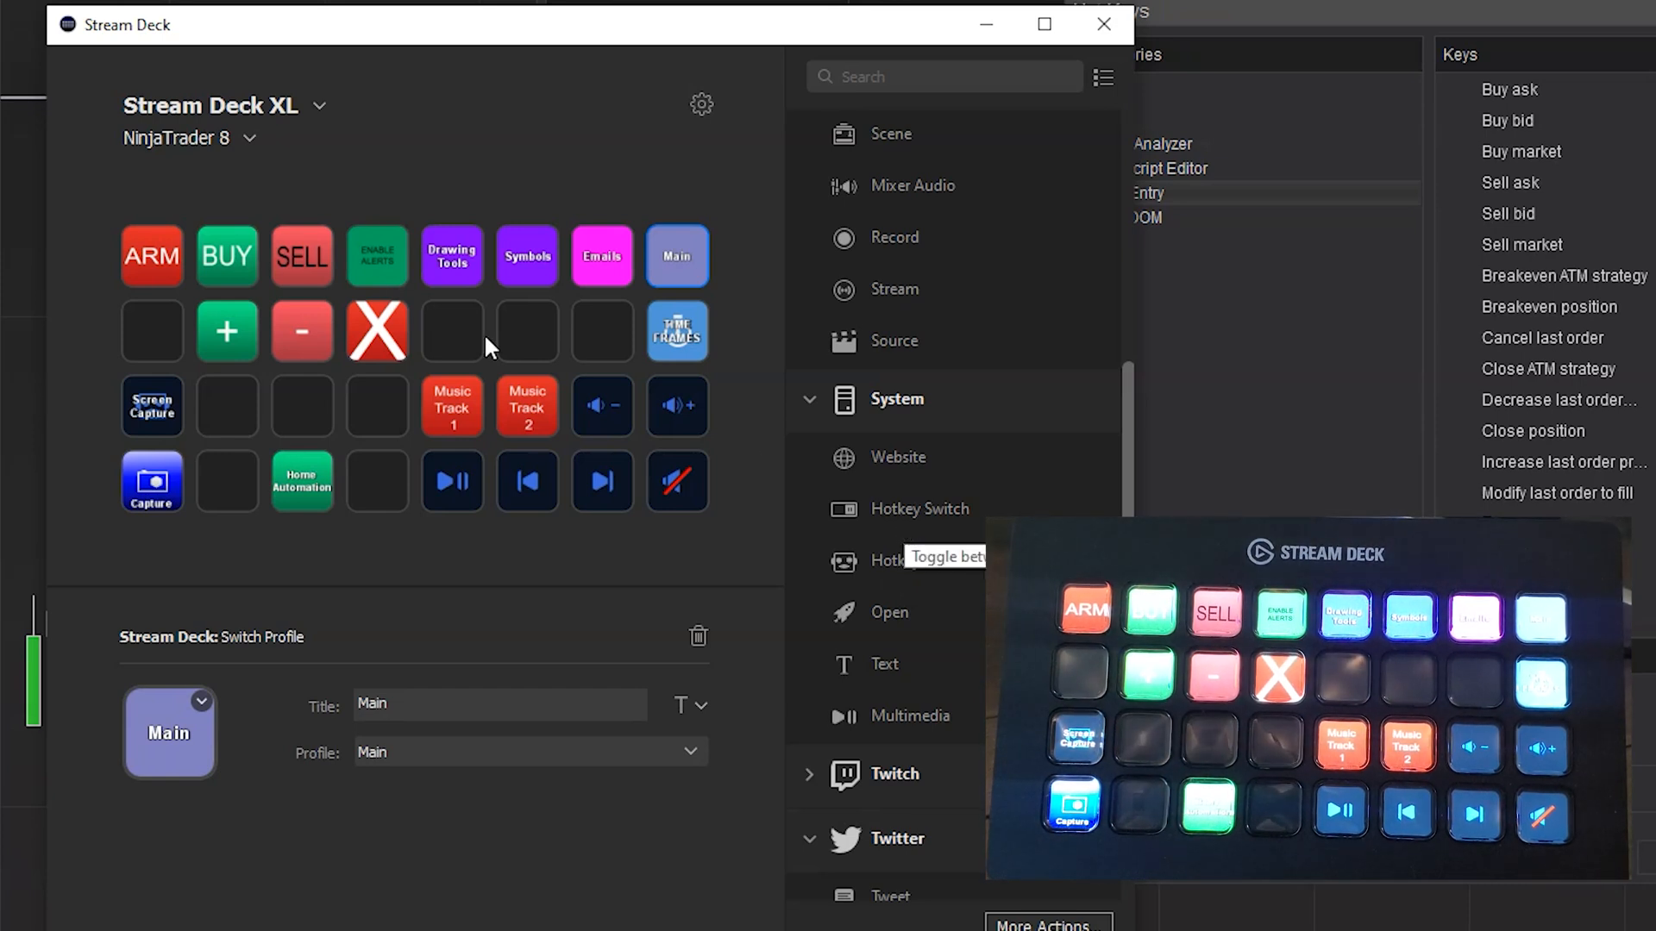
{"action": "left_click", "coordinate": [376, 256]}
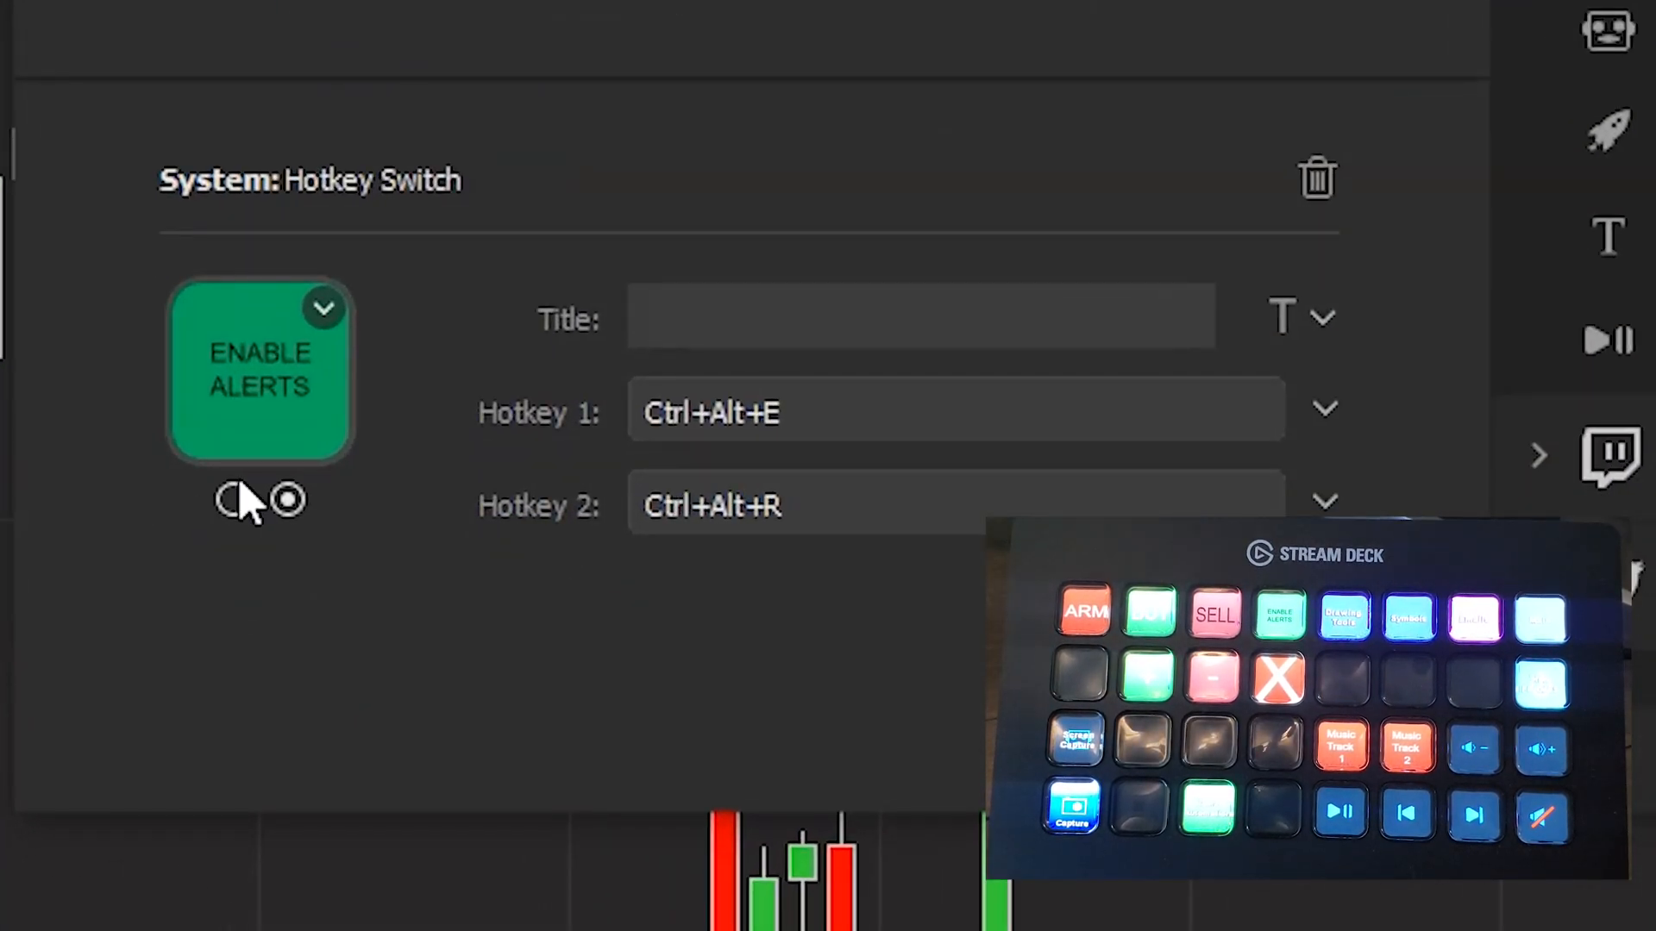
Step: Preview the red DISABLE ALERTS state, then return to the green ENABLE ALERTS state
{"action": "left_click", "coordinate": [232, 500]}
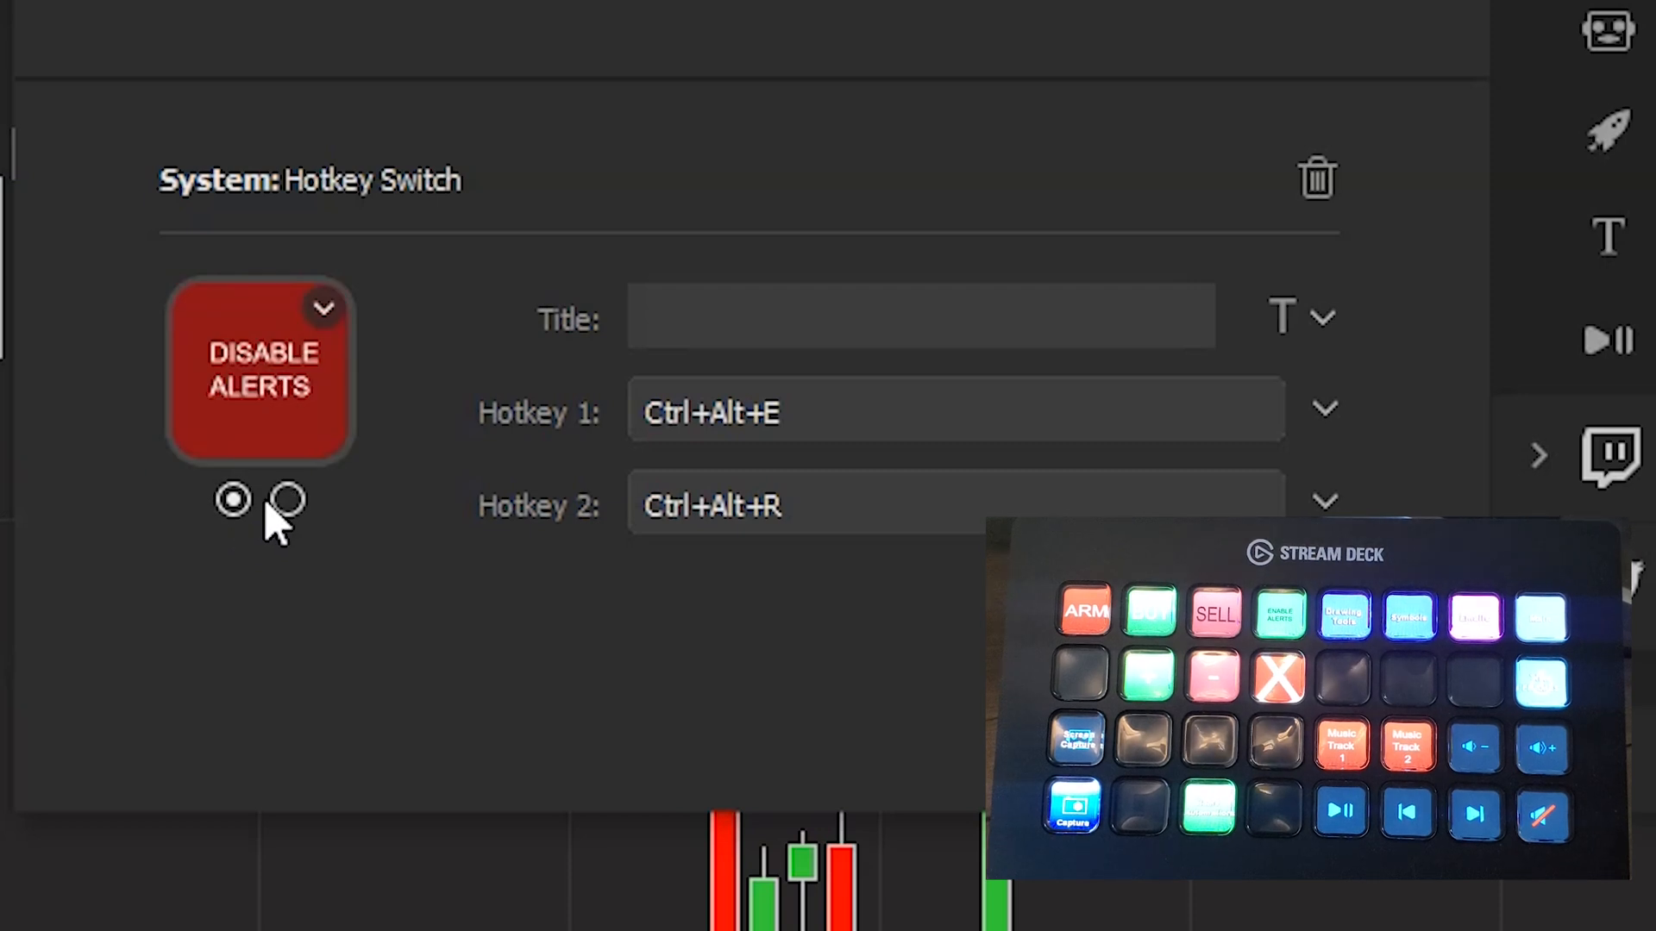
{"action": "left_click", "coordinate": [286, 500]}
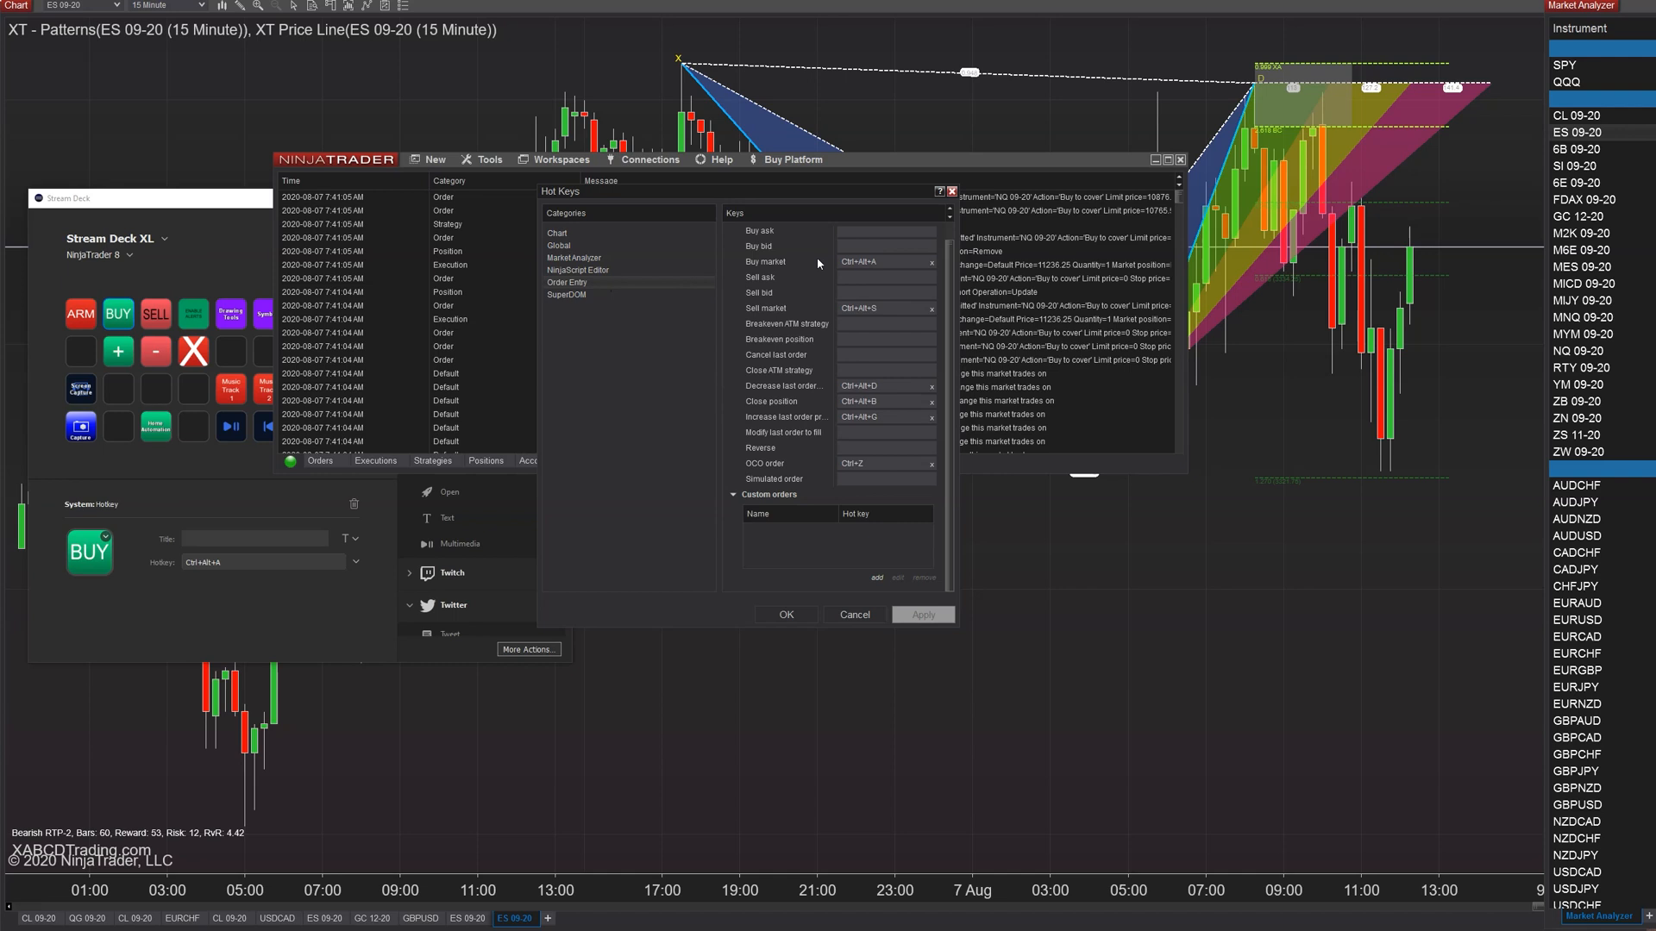
Step: Show hot key recording on NinjaTrader's Sell ask field without changing any assignments
{"action": "left_click", "coordinate": [885, 277]}
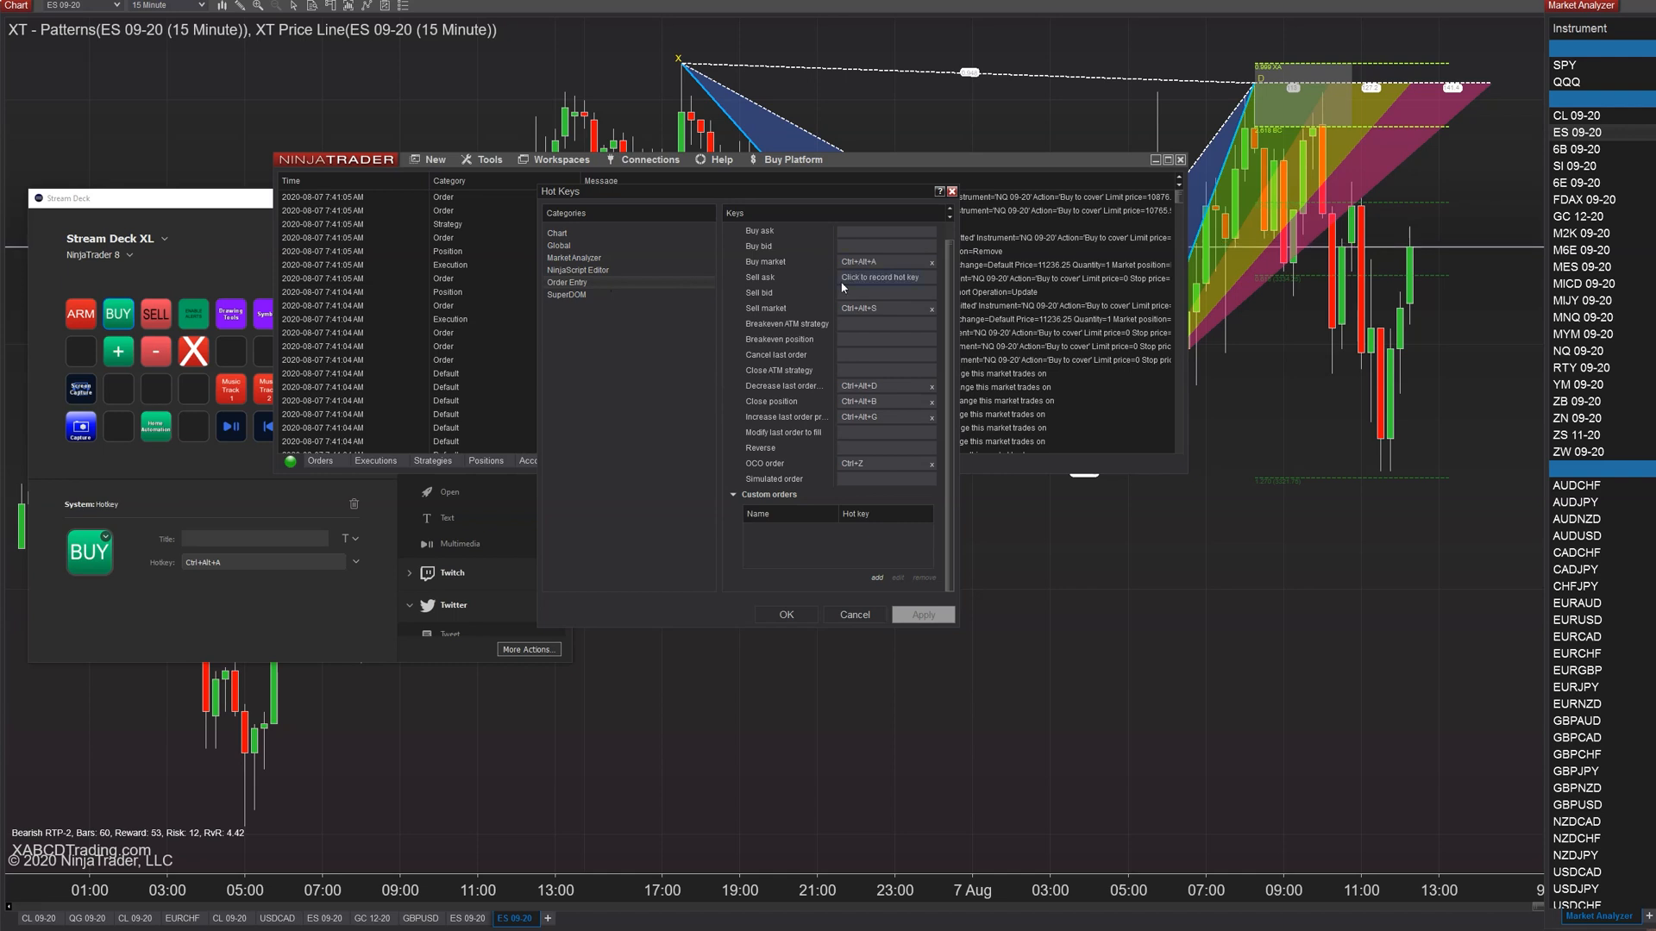
{"action": "left_click", "coordinate": [885, 260]}
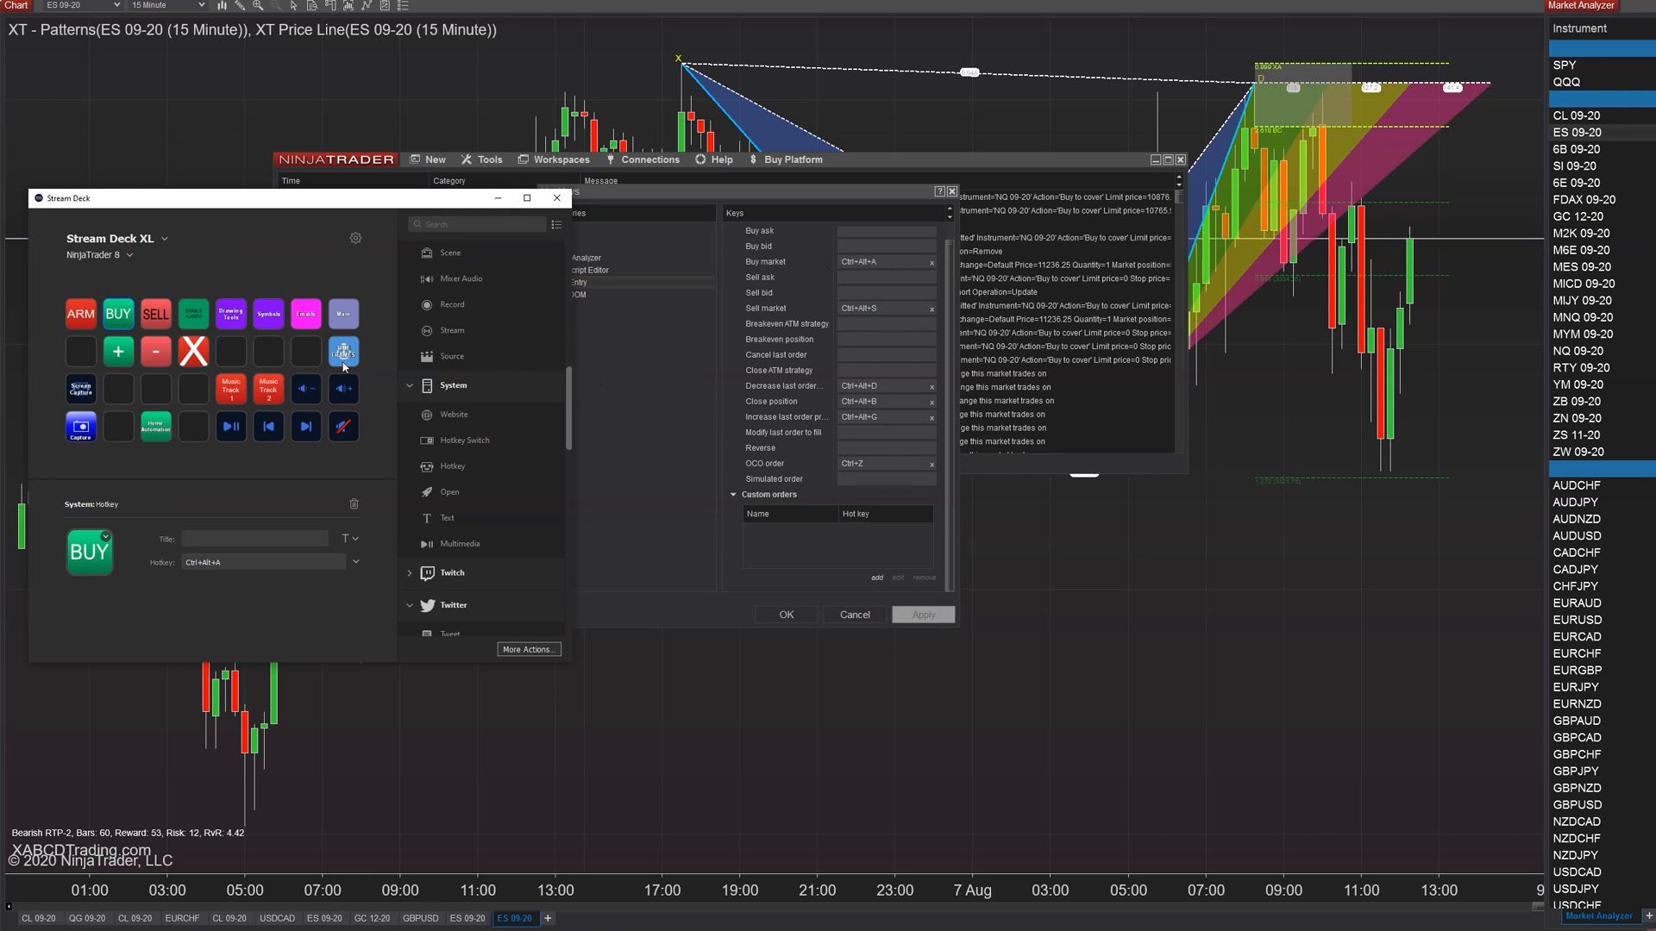
{"action": "mouse_move", "coordinate": [334, 348]}
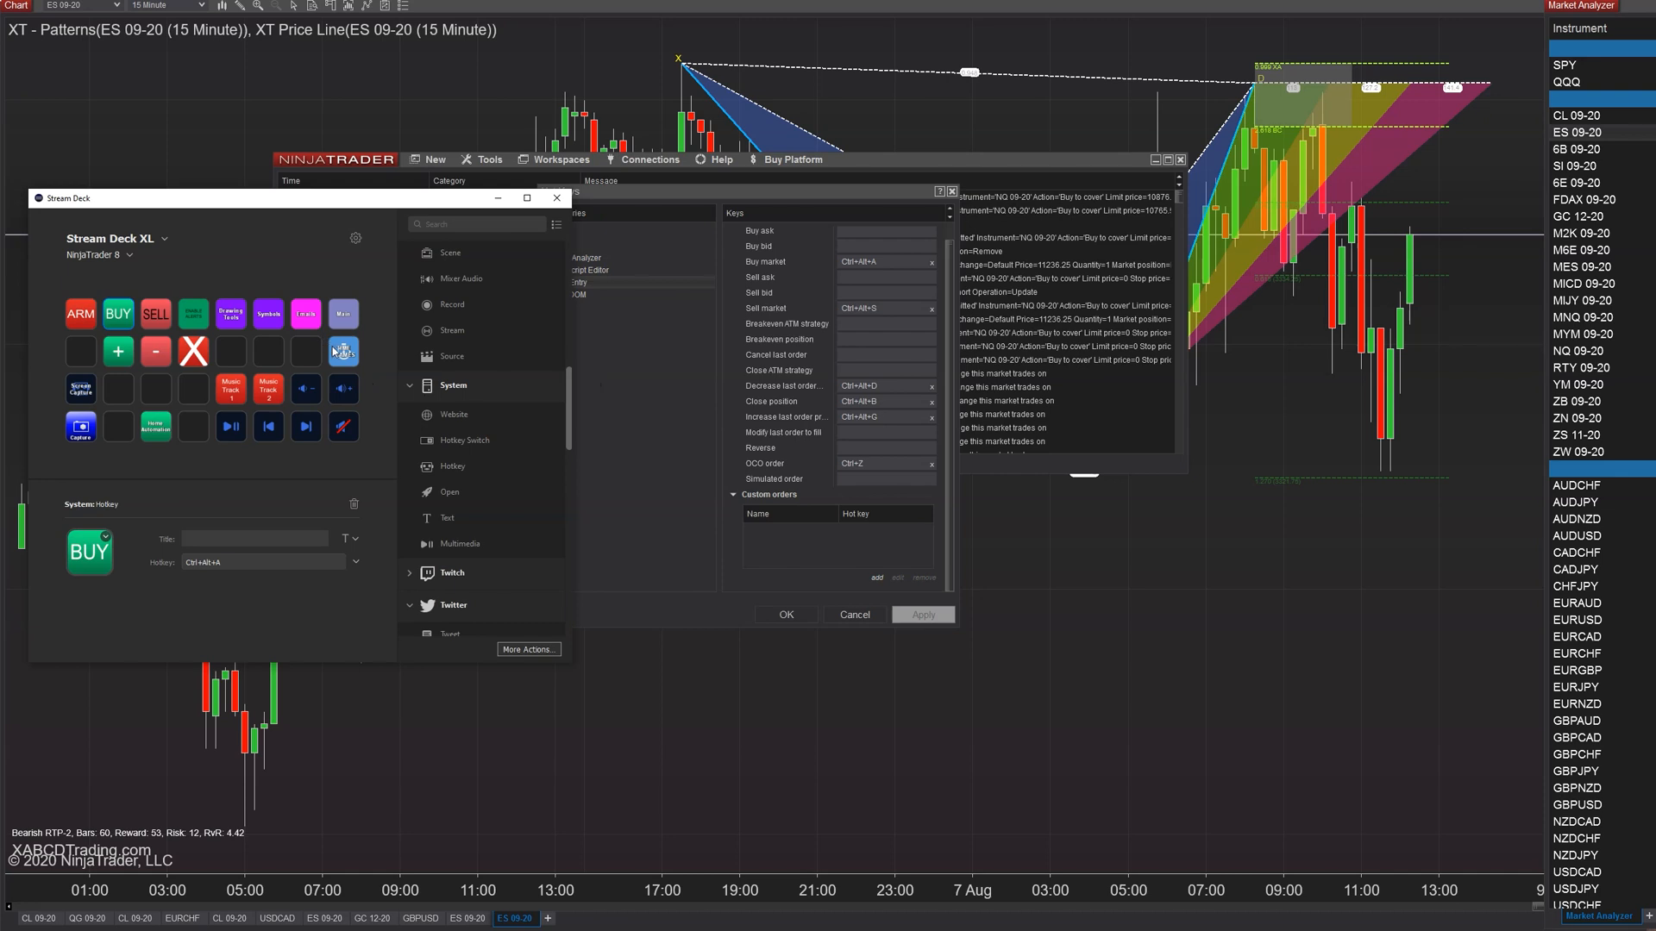
{"action": "mouse_move", "coordinate": [339, 351]}
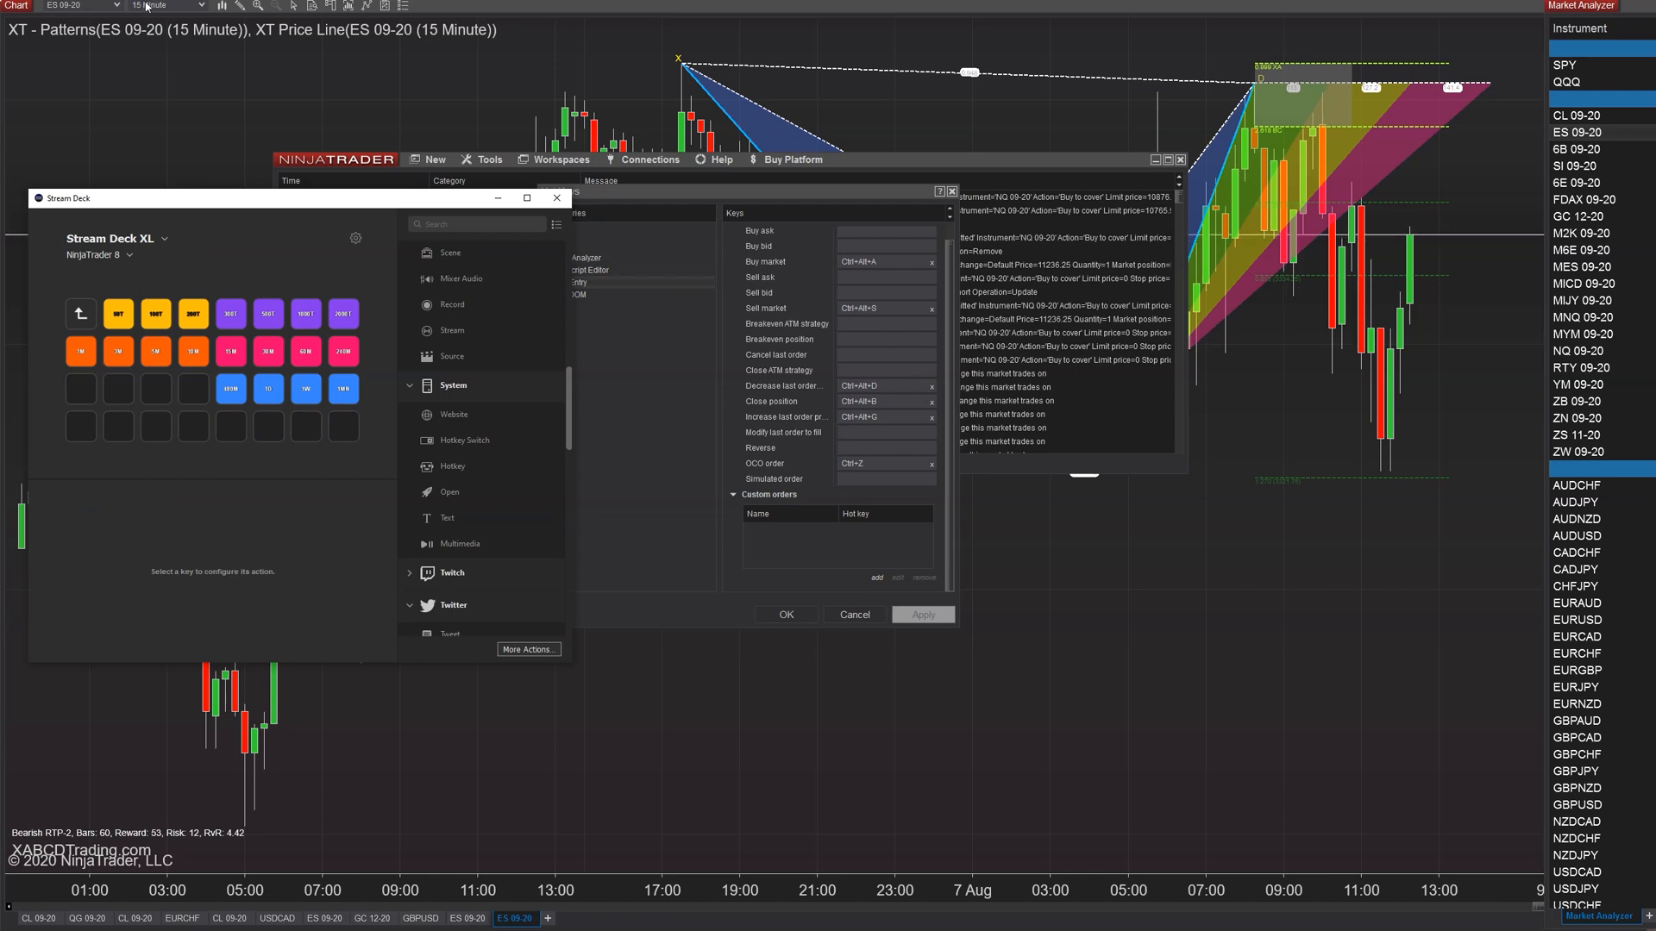
{"action": "mouse_move", "coordinate": [250, 207]}
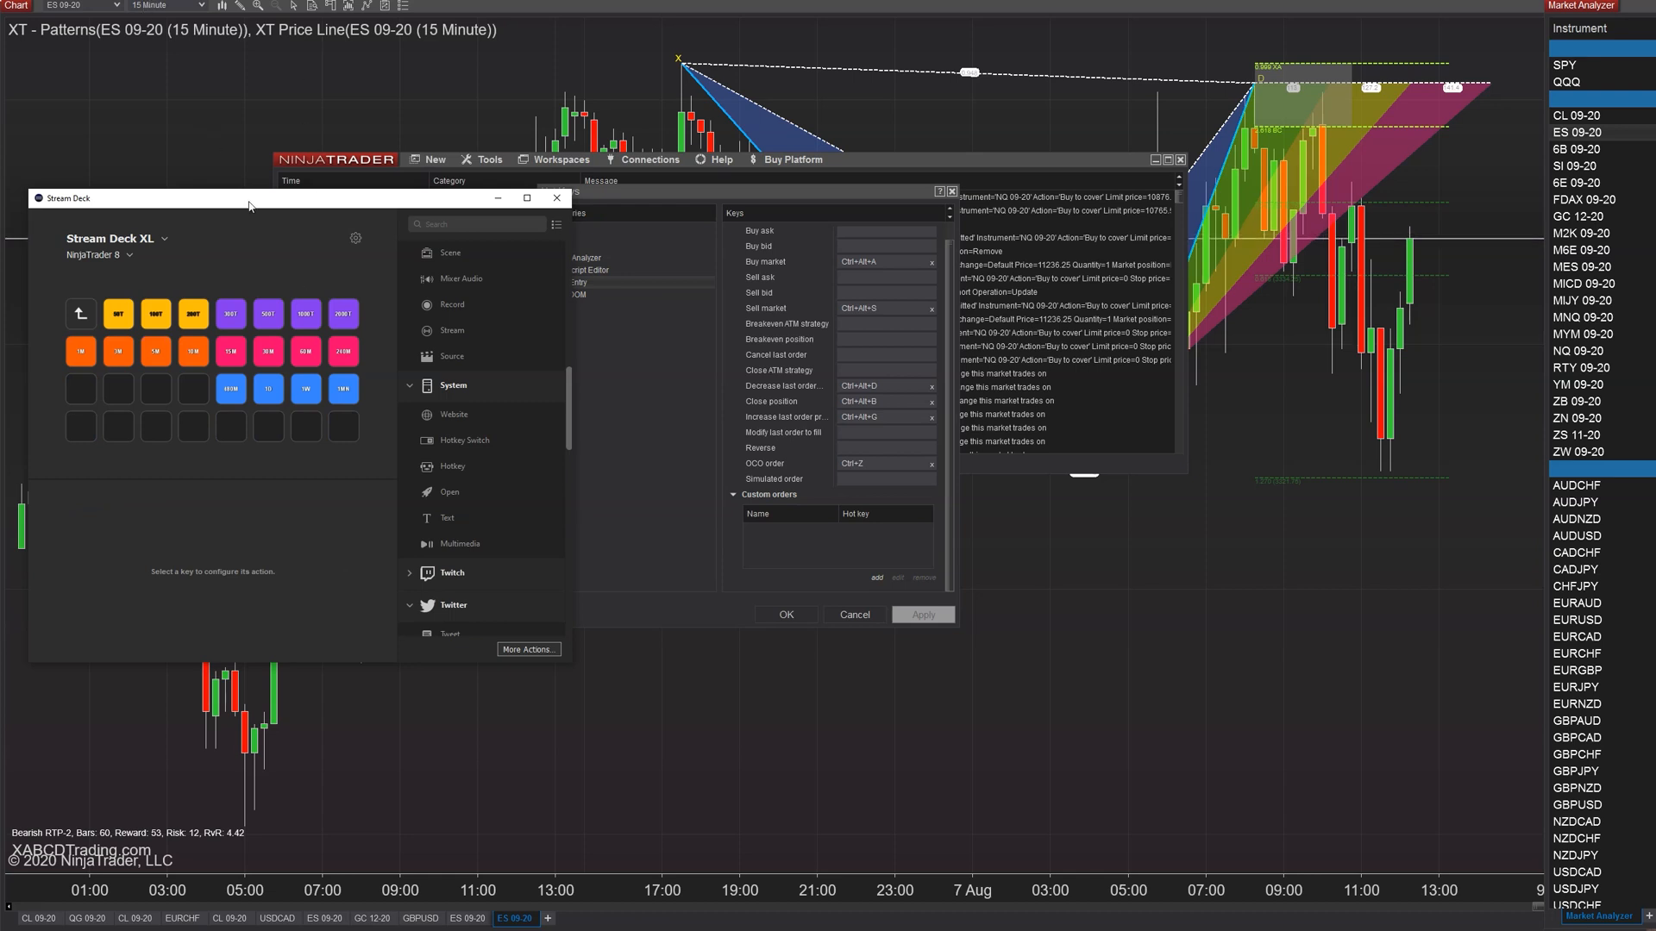
{"action": "mouse_move", "coordinate": [309, 319]}
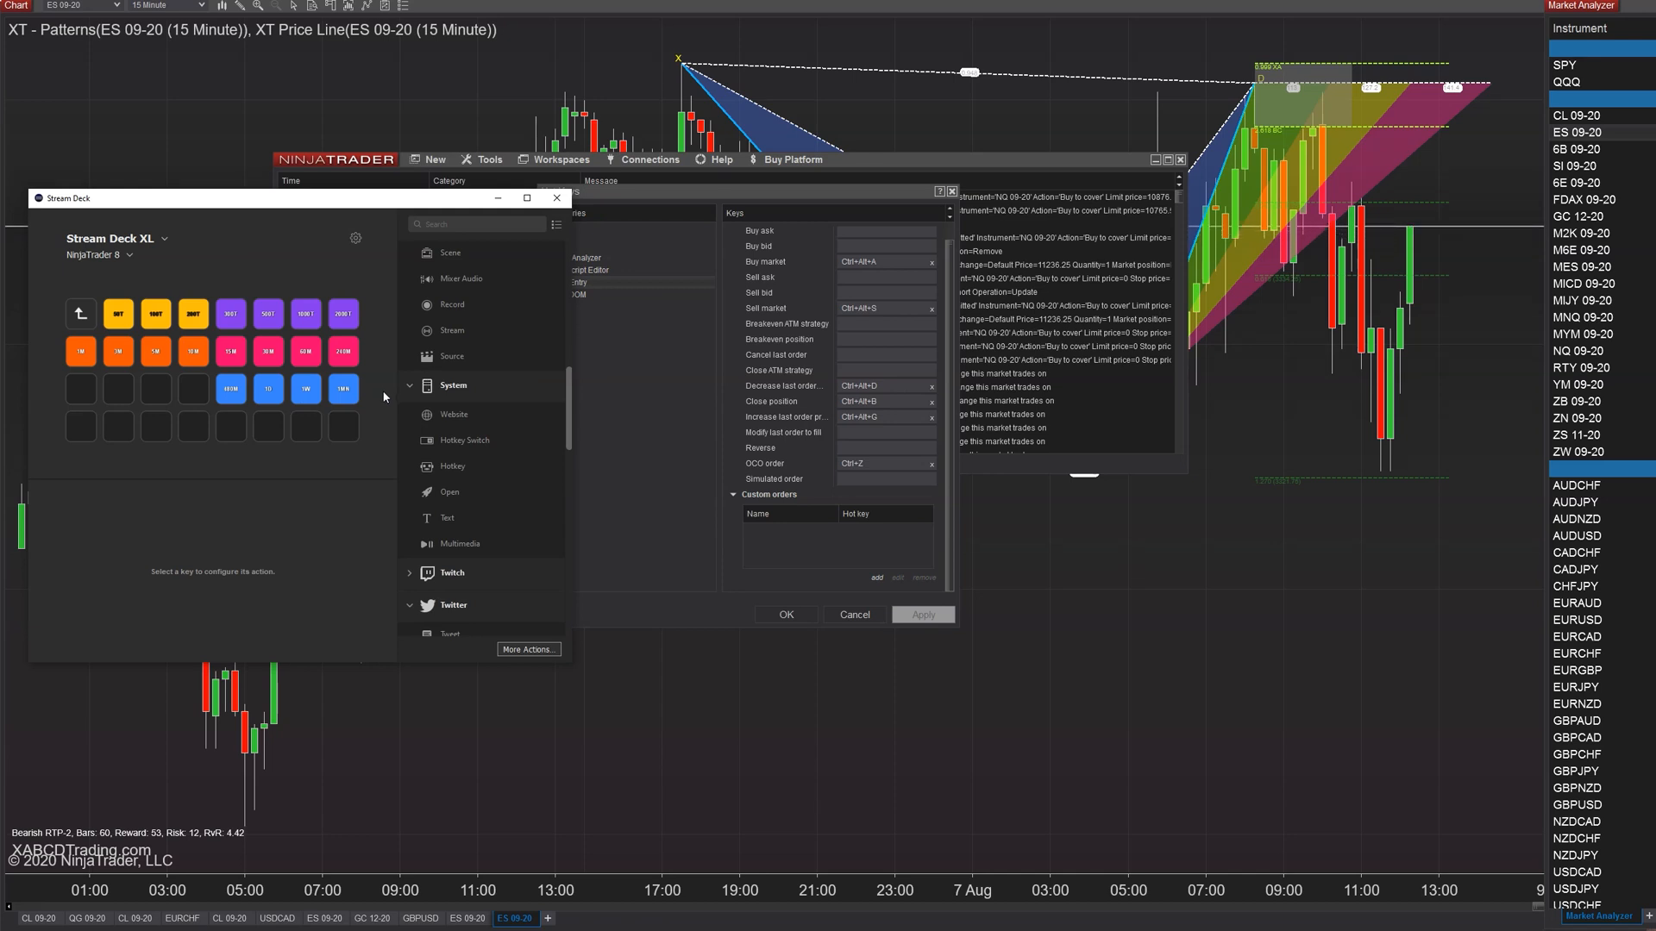
{"action": "mouse_move", "coordinate": [99, 305]}
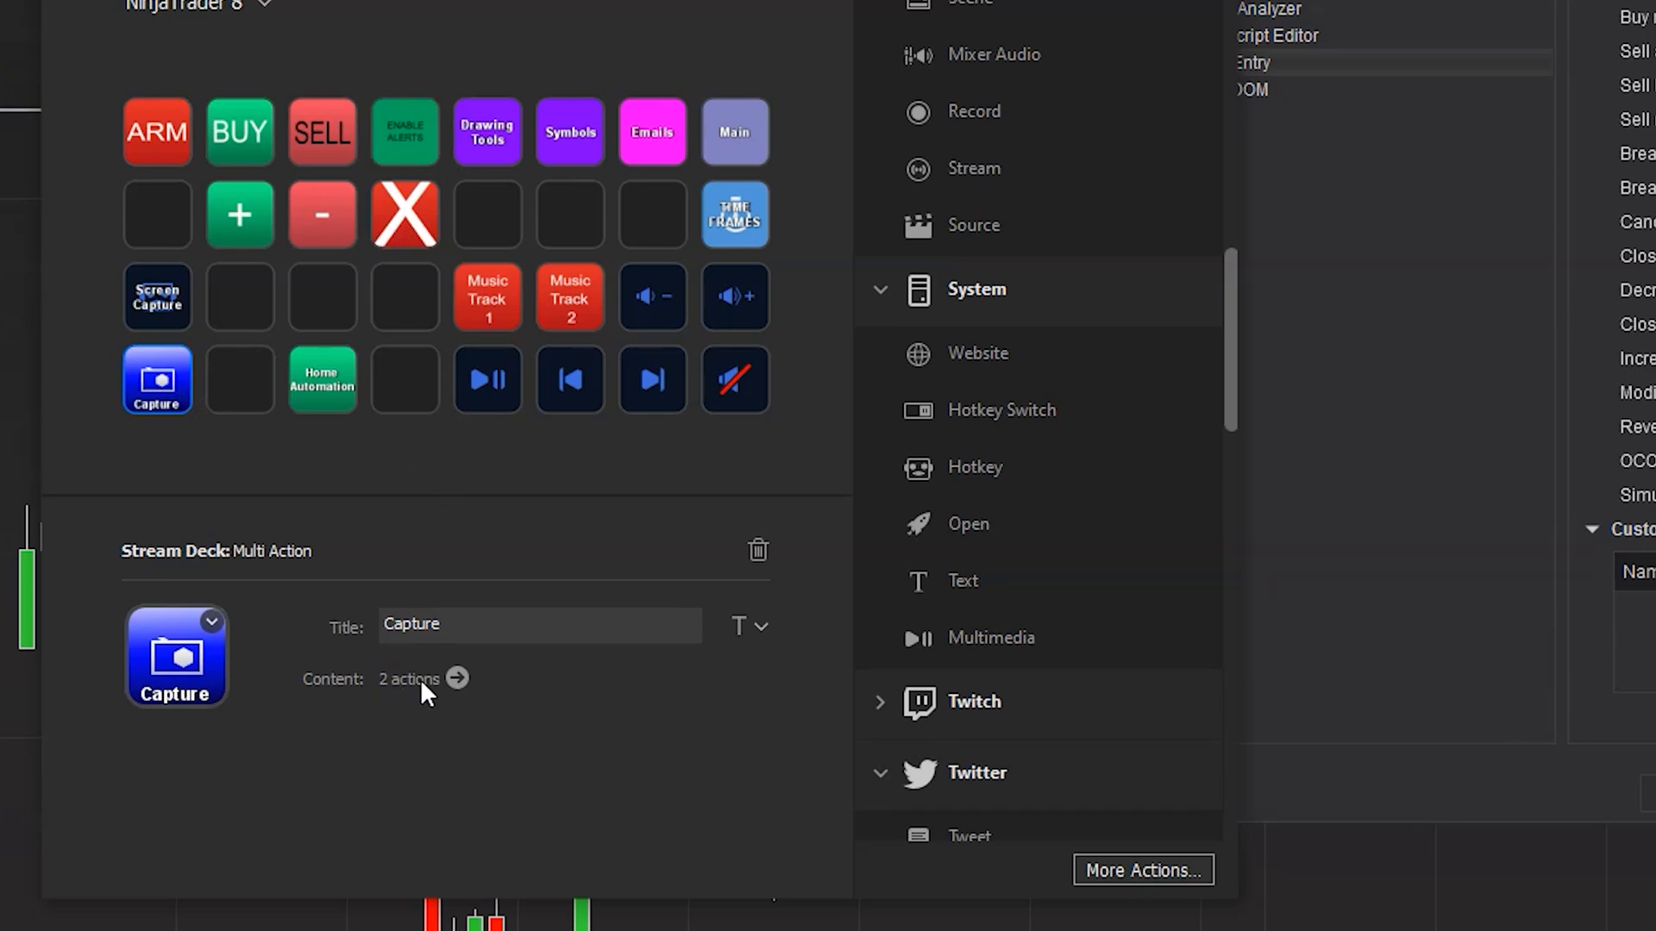
{"action": "mouse_move", "coordinate": [455, 679]}
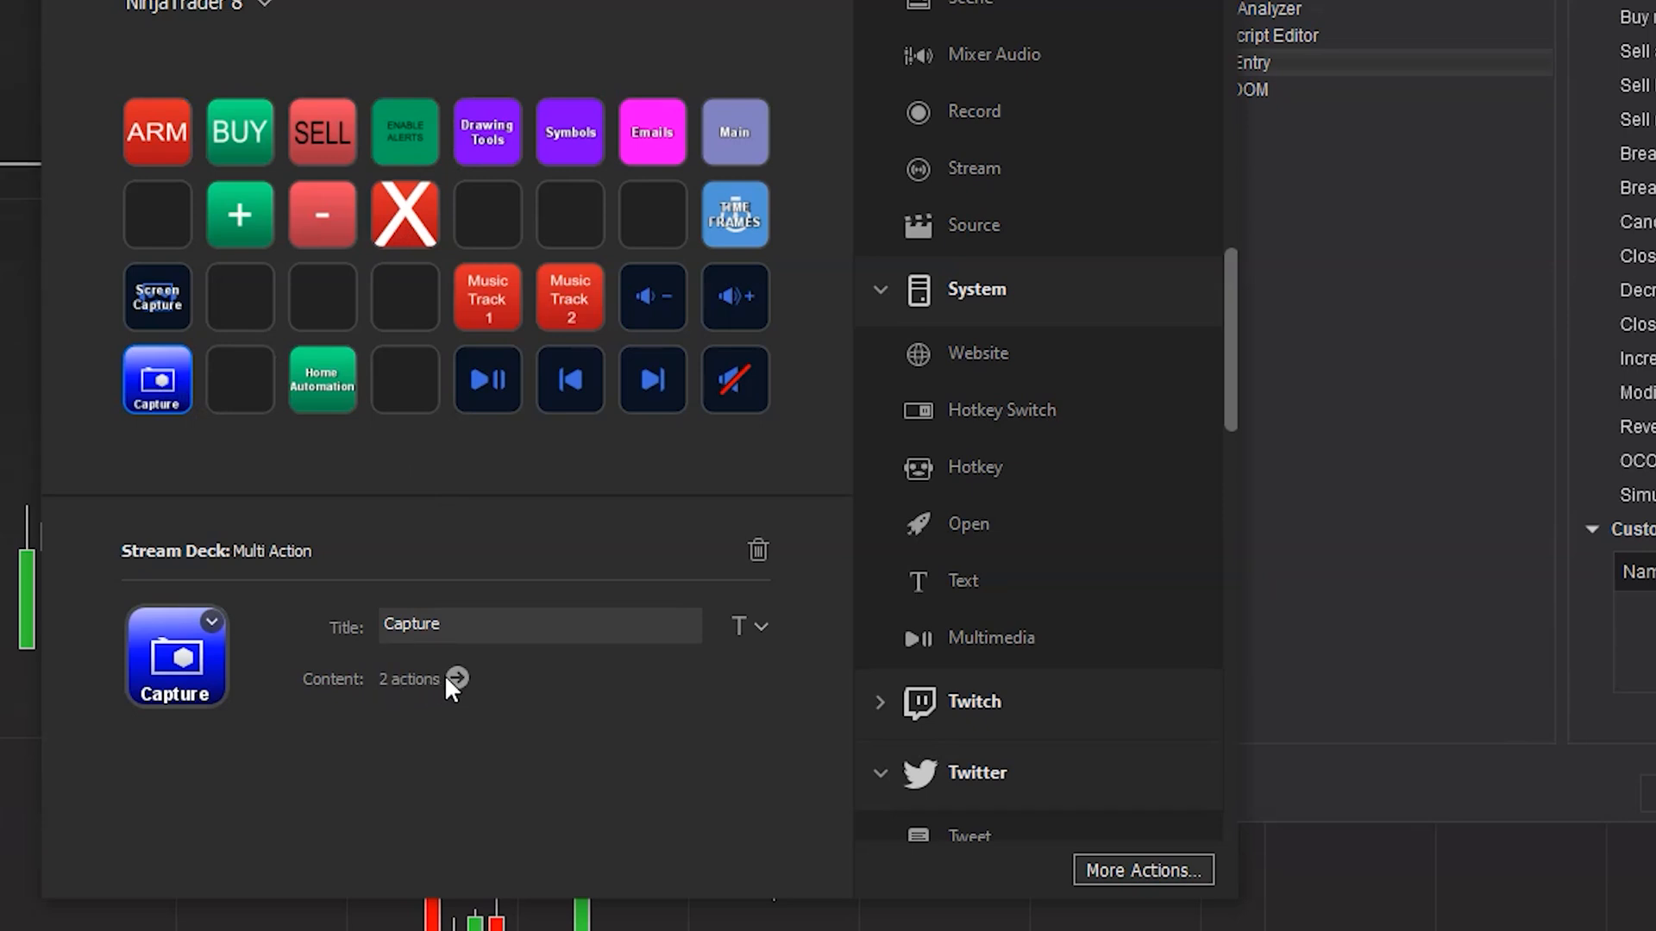
Step: Show the Capture multi-action's action list with its Capture and Saves File steps
{"action": "left_click", "coordinate": [456, 679]}
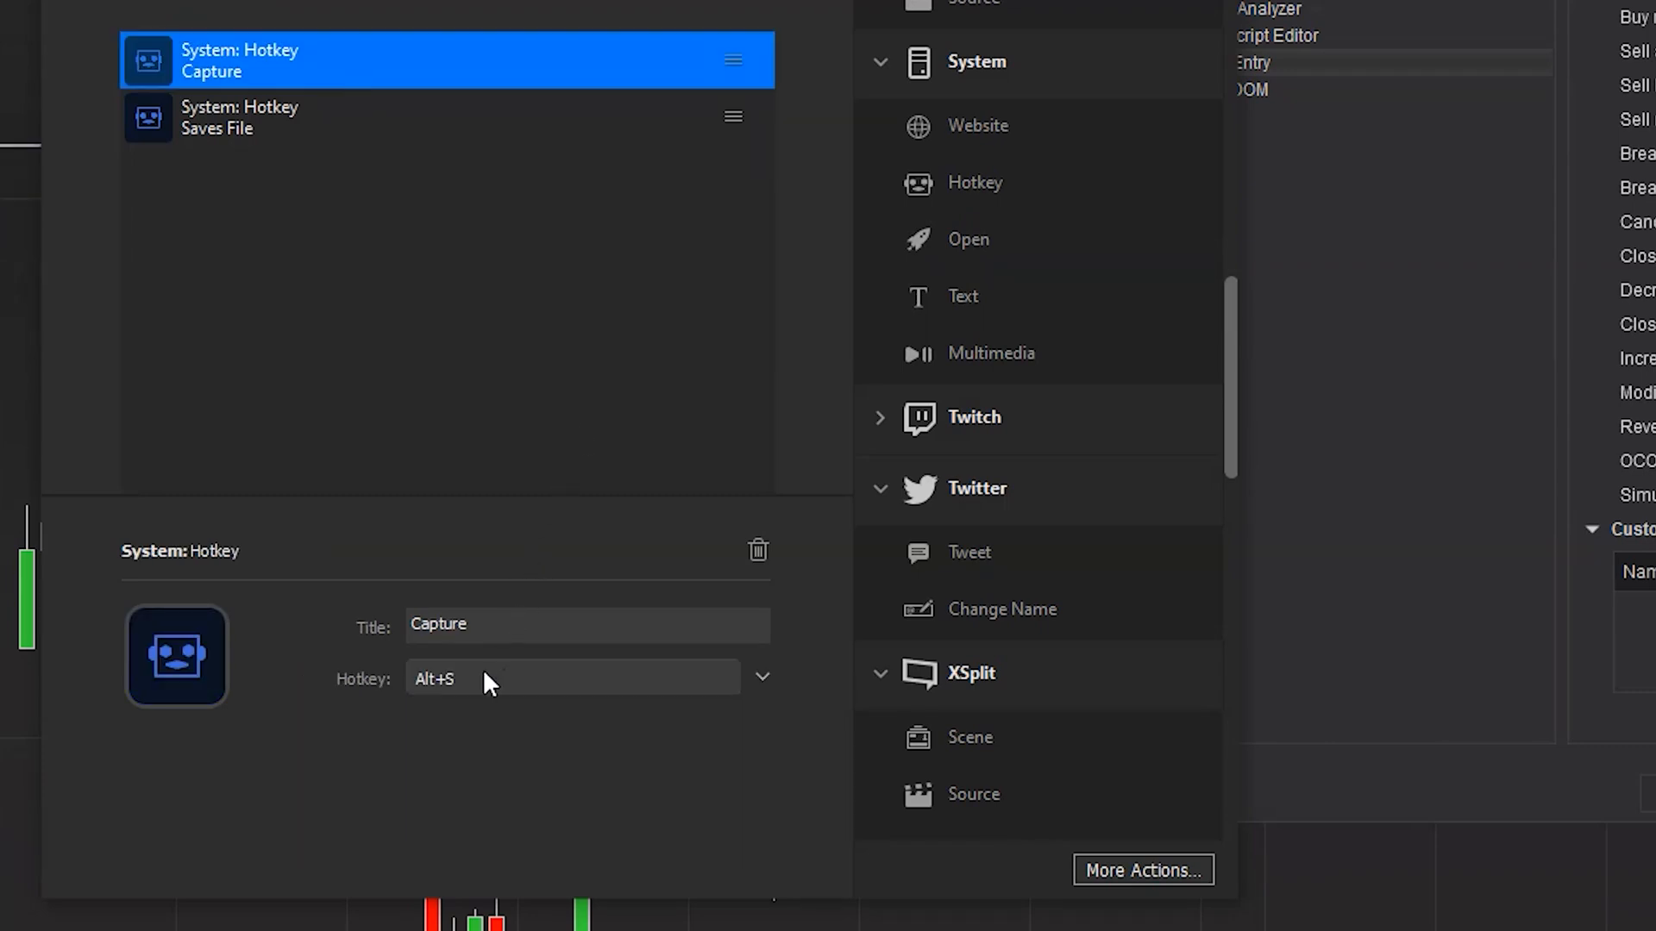
{"action": "mouse_move", "coordinate": [467, 673]}
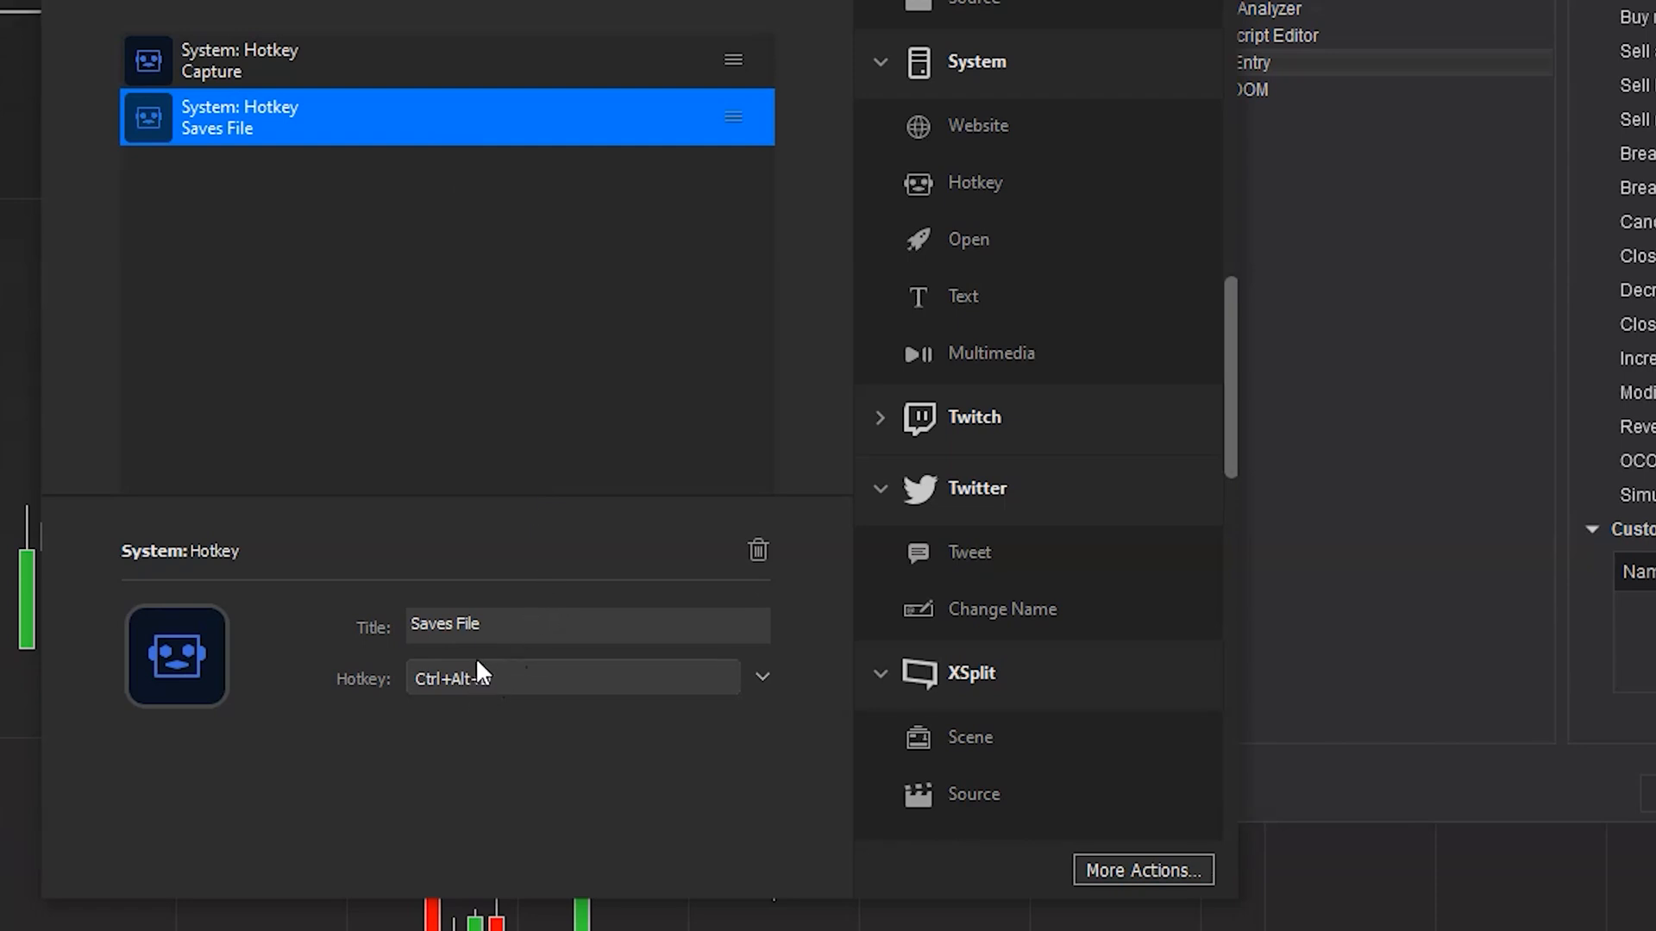
Step: Complete the Saves File step's shortcut as Ctrl+Alt+D
{"action": "key", "text": "d"}
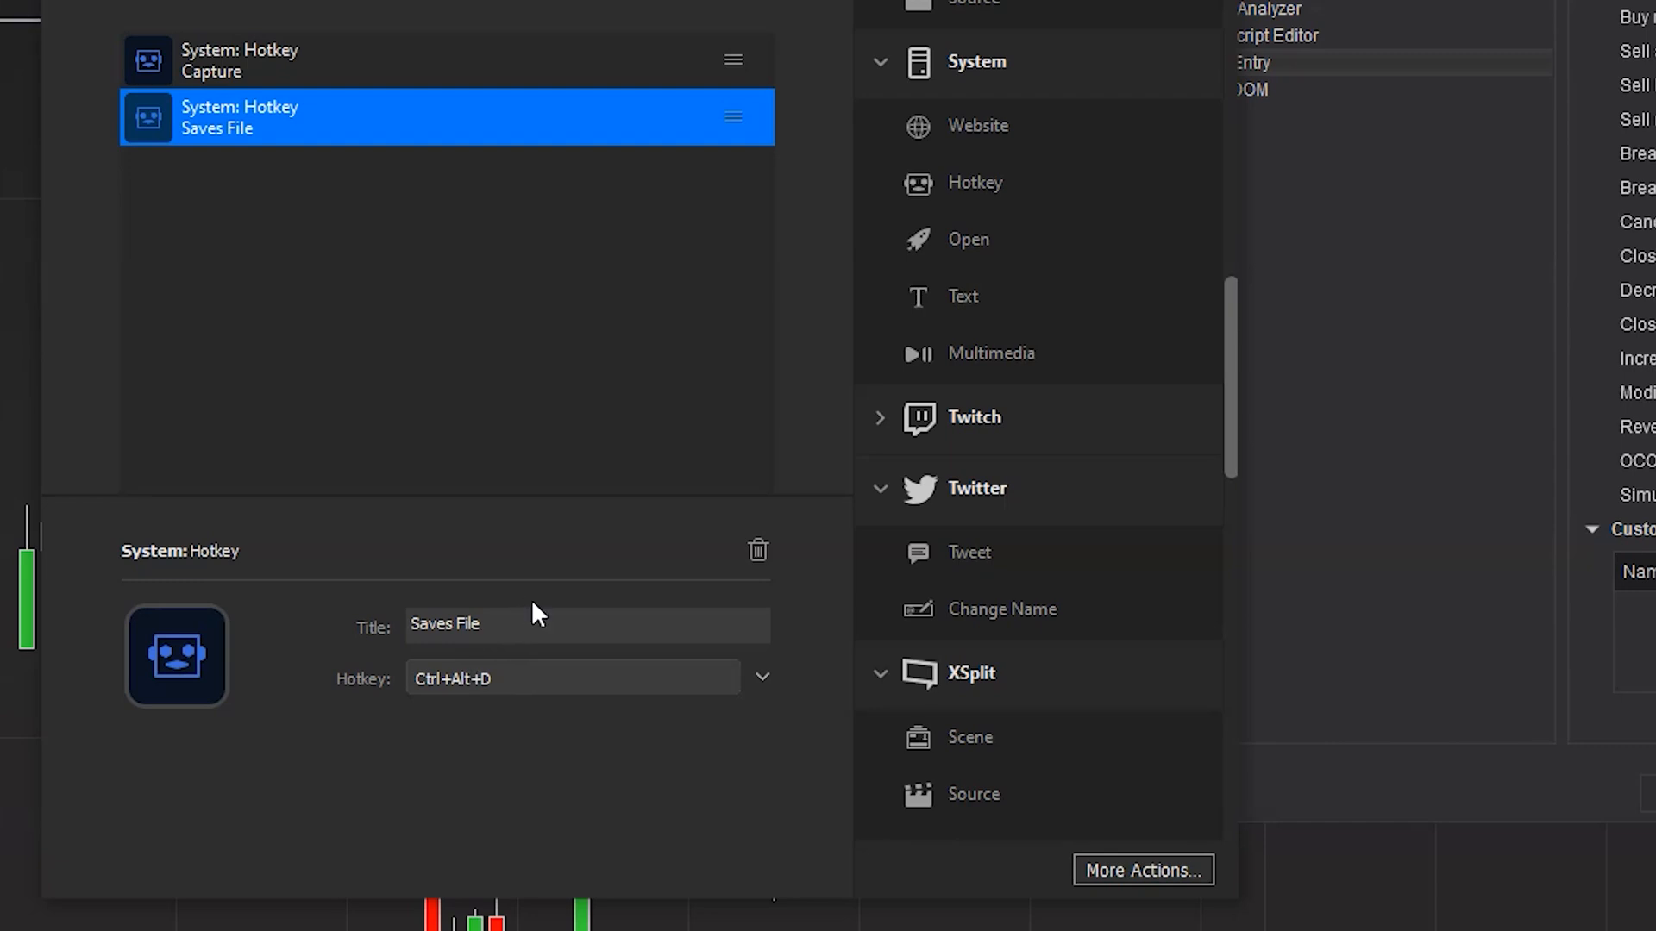
{"action": "mouse_move", "coordinate": [549, 491]}
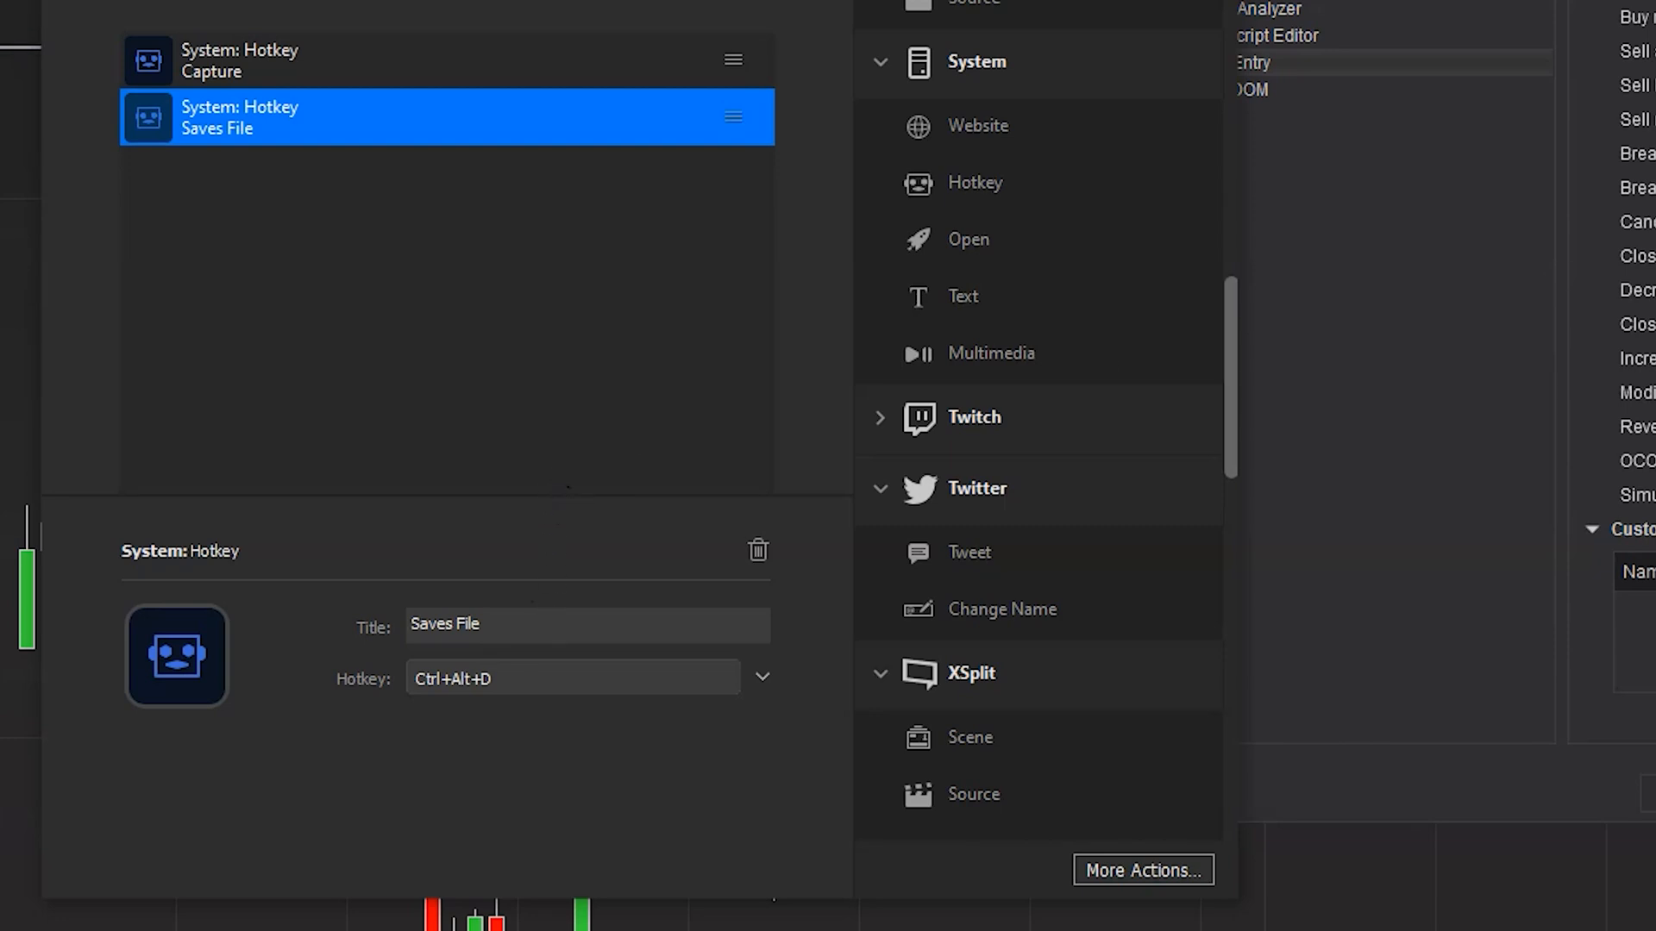
{"action": "mouse_move", "coordinate": [686, 673]}
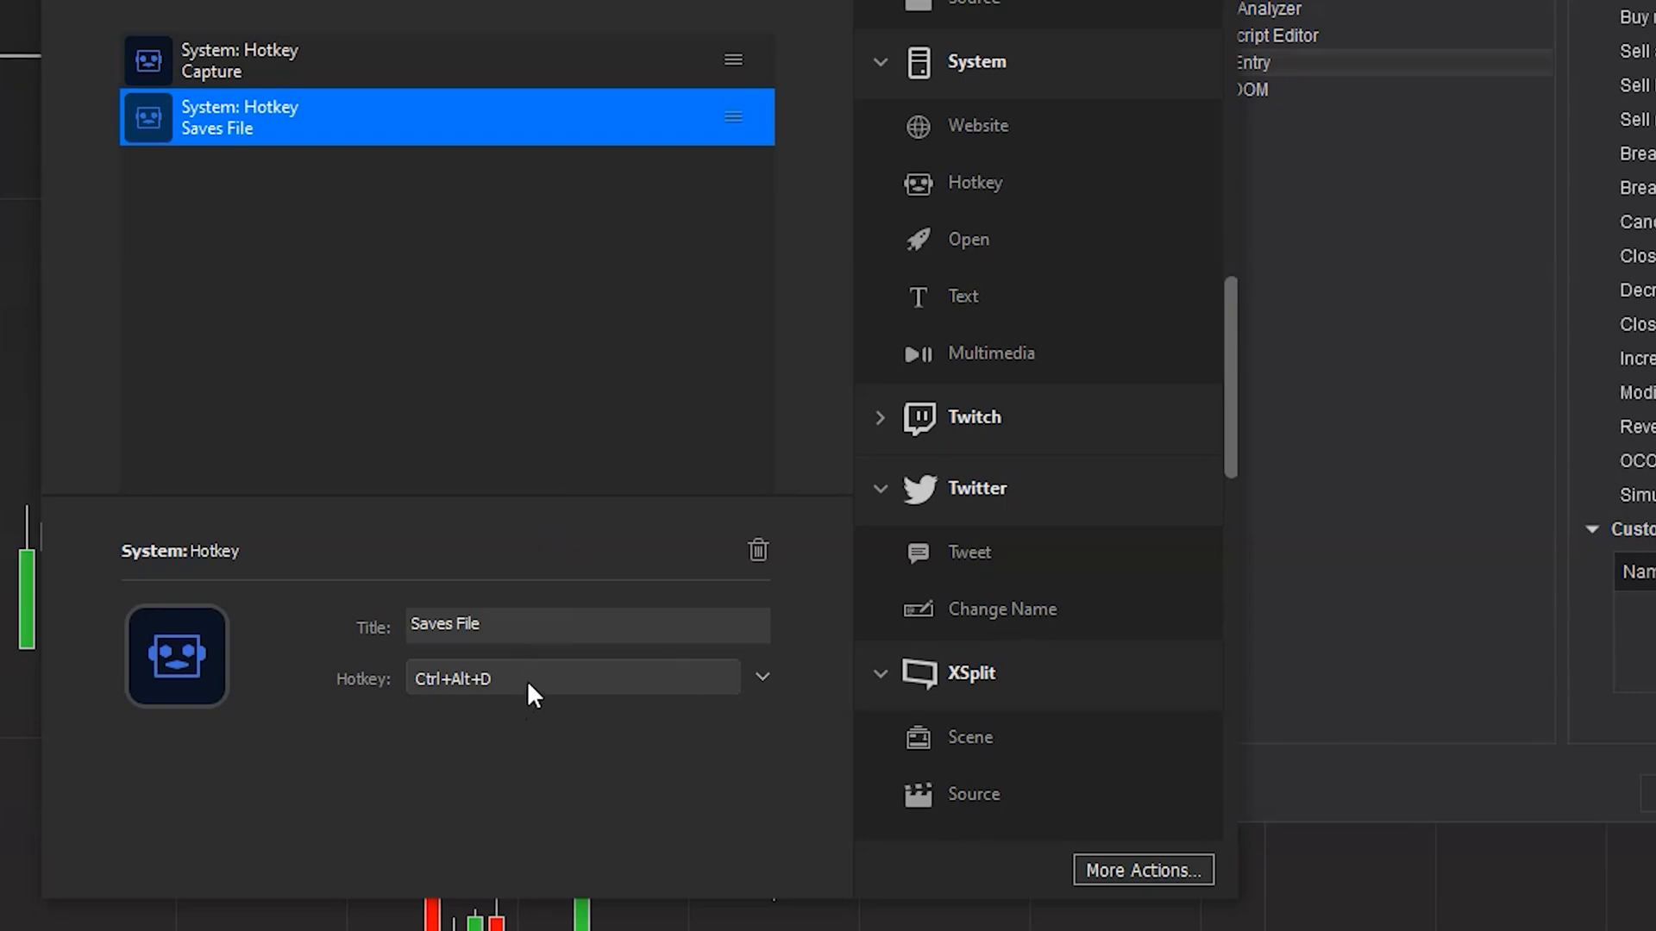
{"action": "mouse_move", "coordinate": [530, 664]}
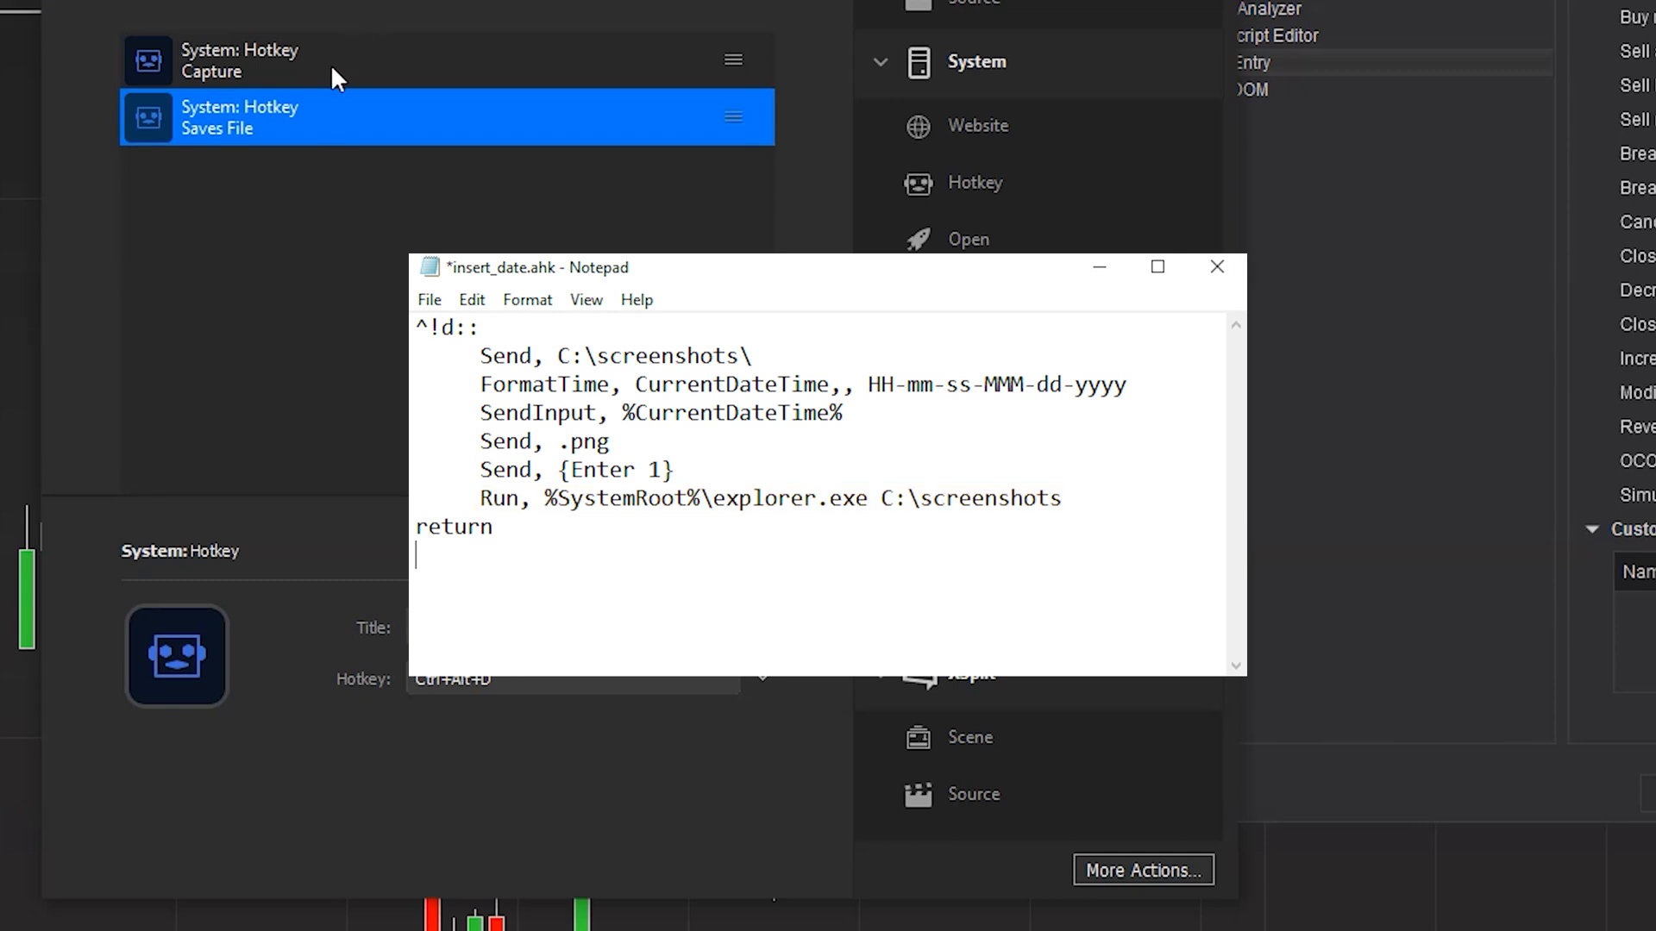
Step: Bring Stream Deck's Saves File settings back in front of the insert_date.ahk script
{"action": "left_click", "coordinate": [1215, 267]}
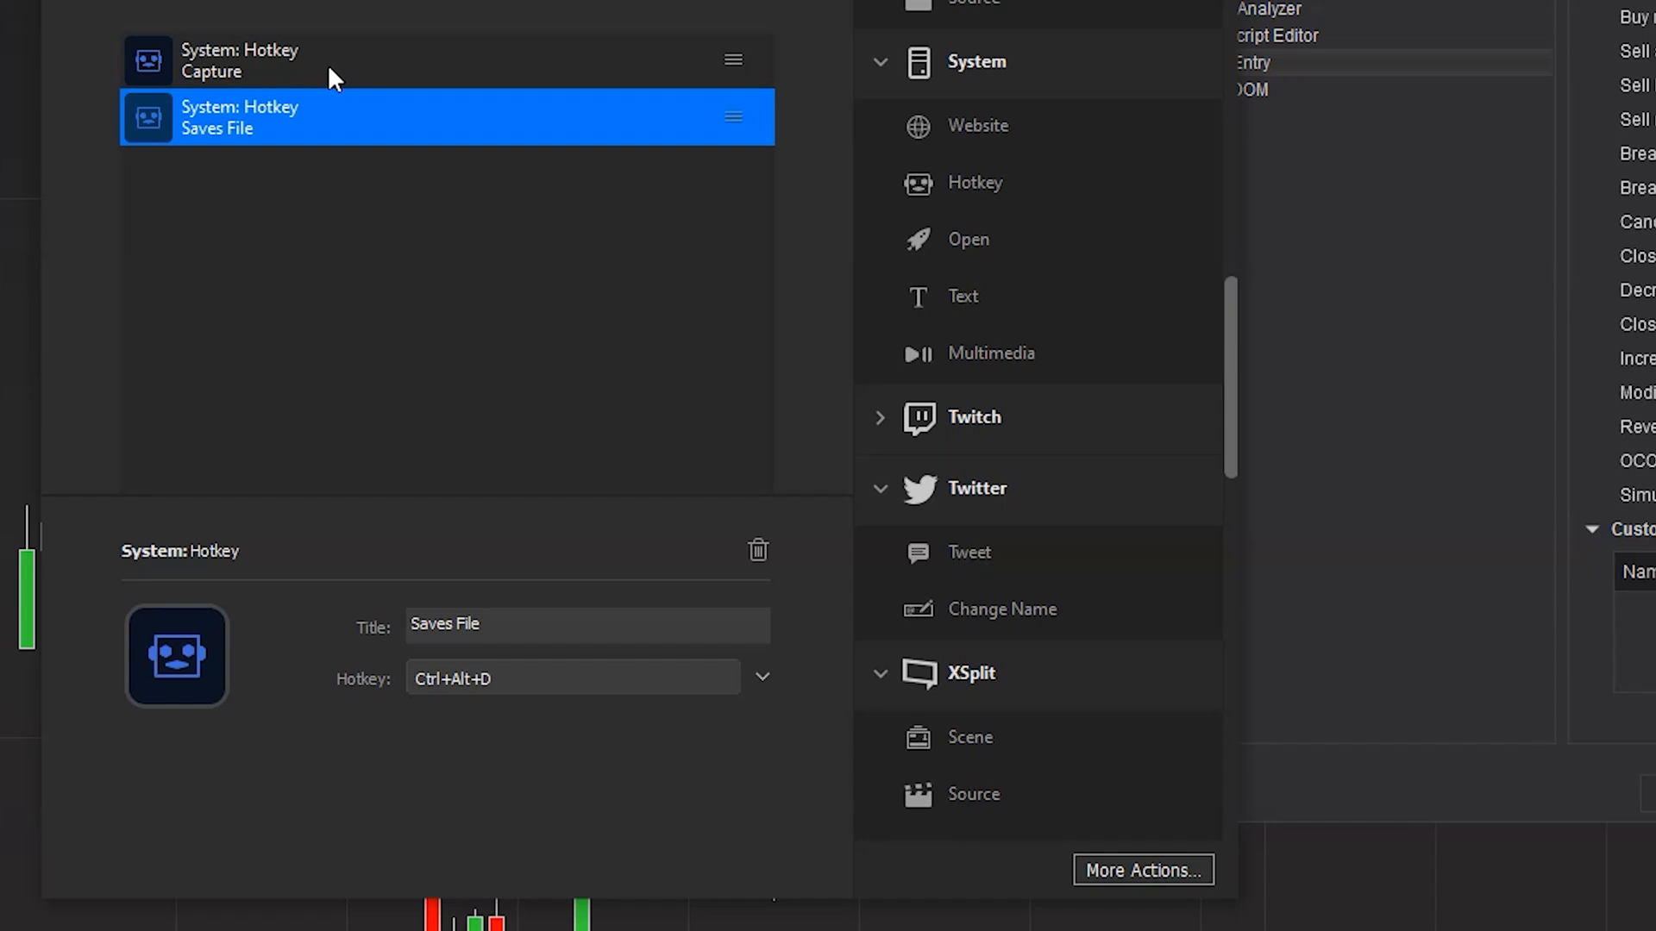
{"action": "mouse_move", "coordinate": [307, 100]}
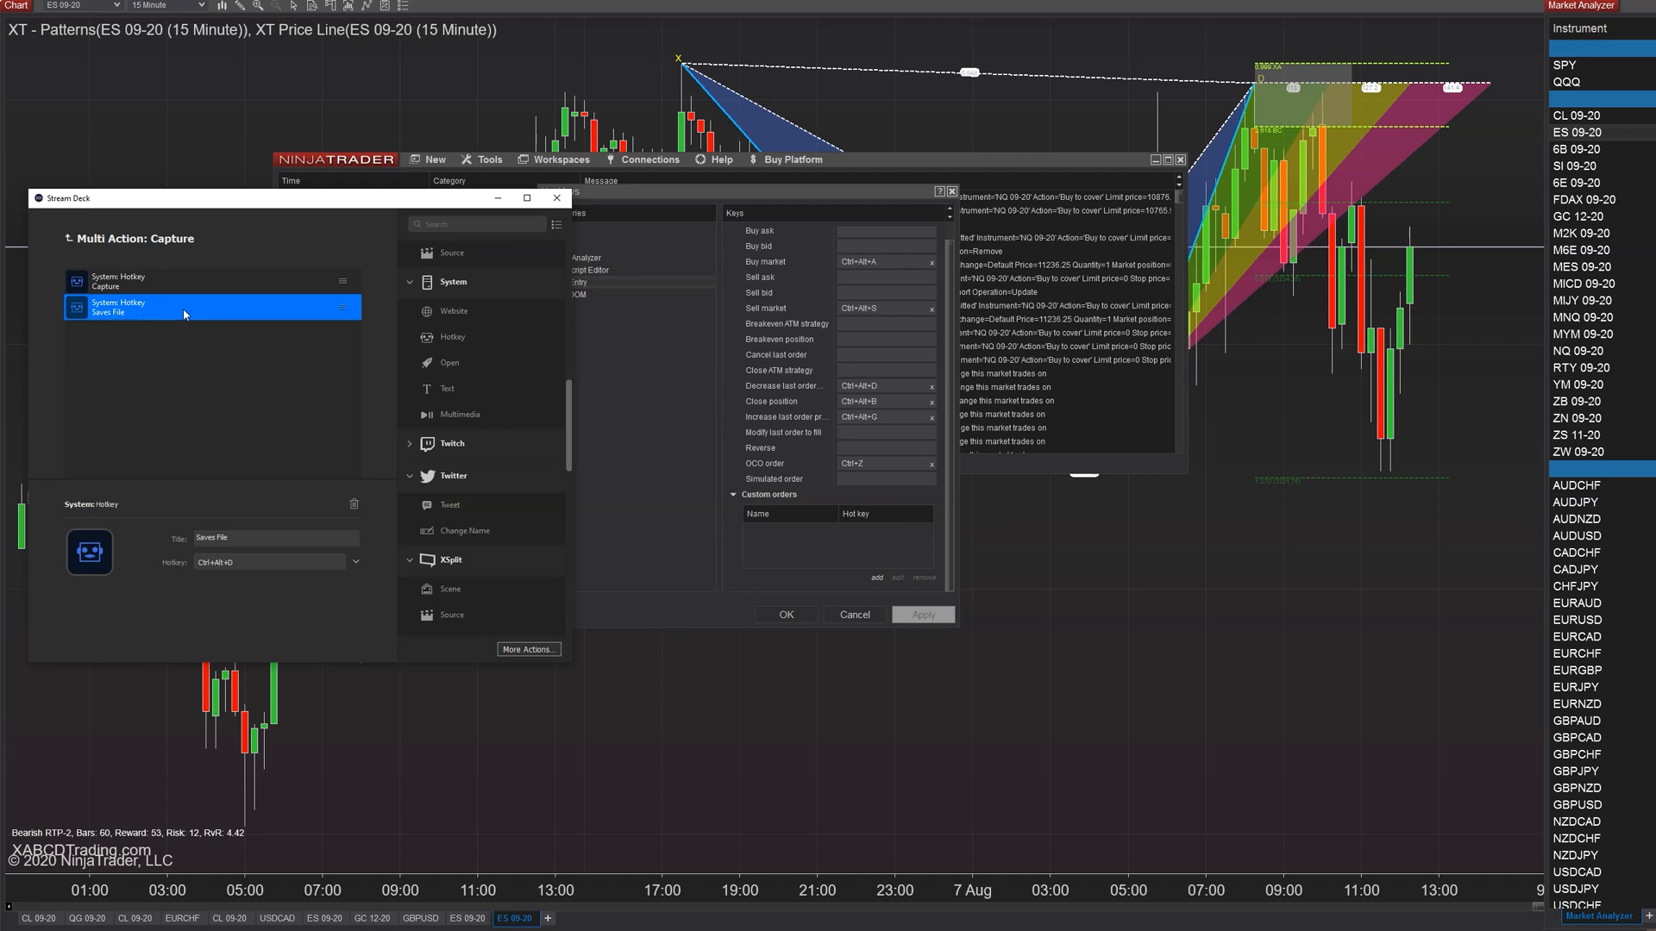
{"action": "mouse_move", "coordinate": [298, 226]}
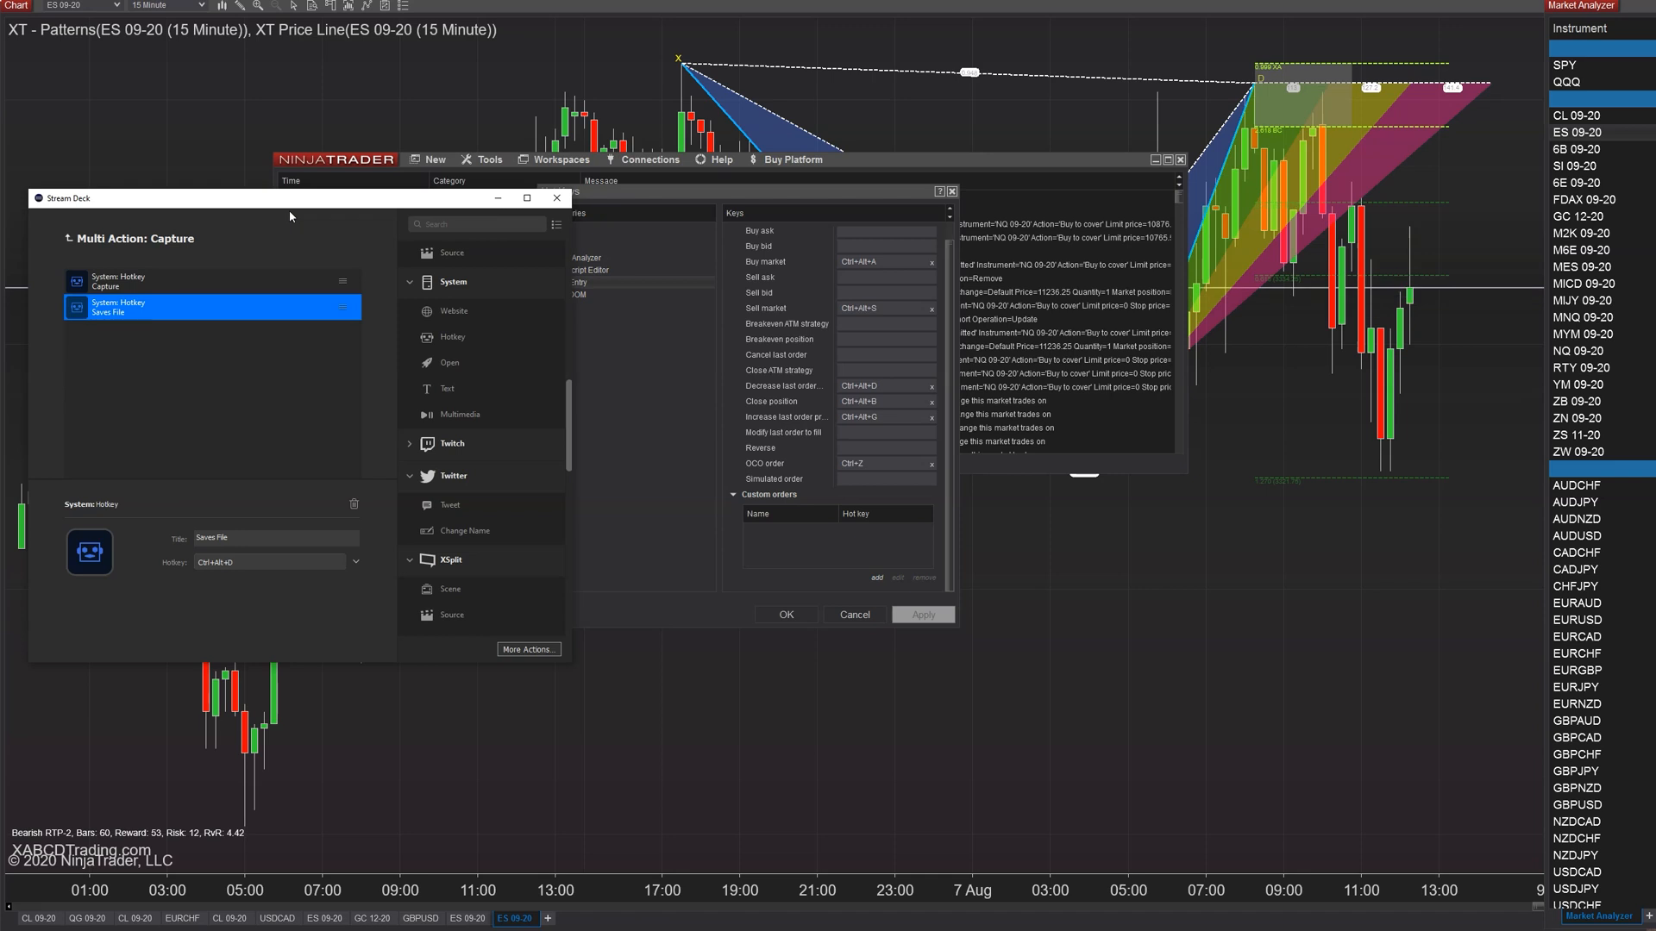
{"action": "mouse_move", "coordinate": [477, 338]}
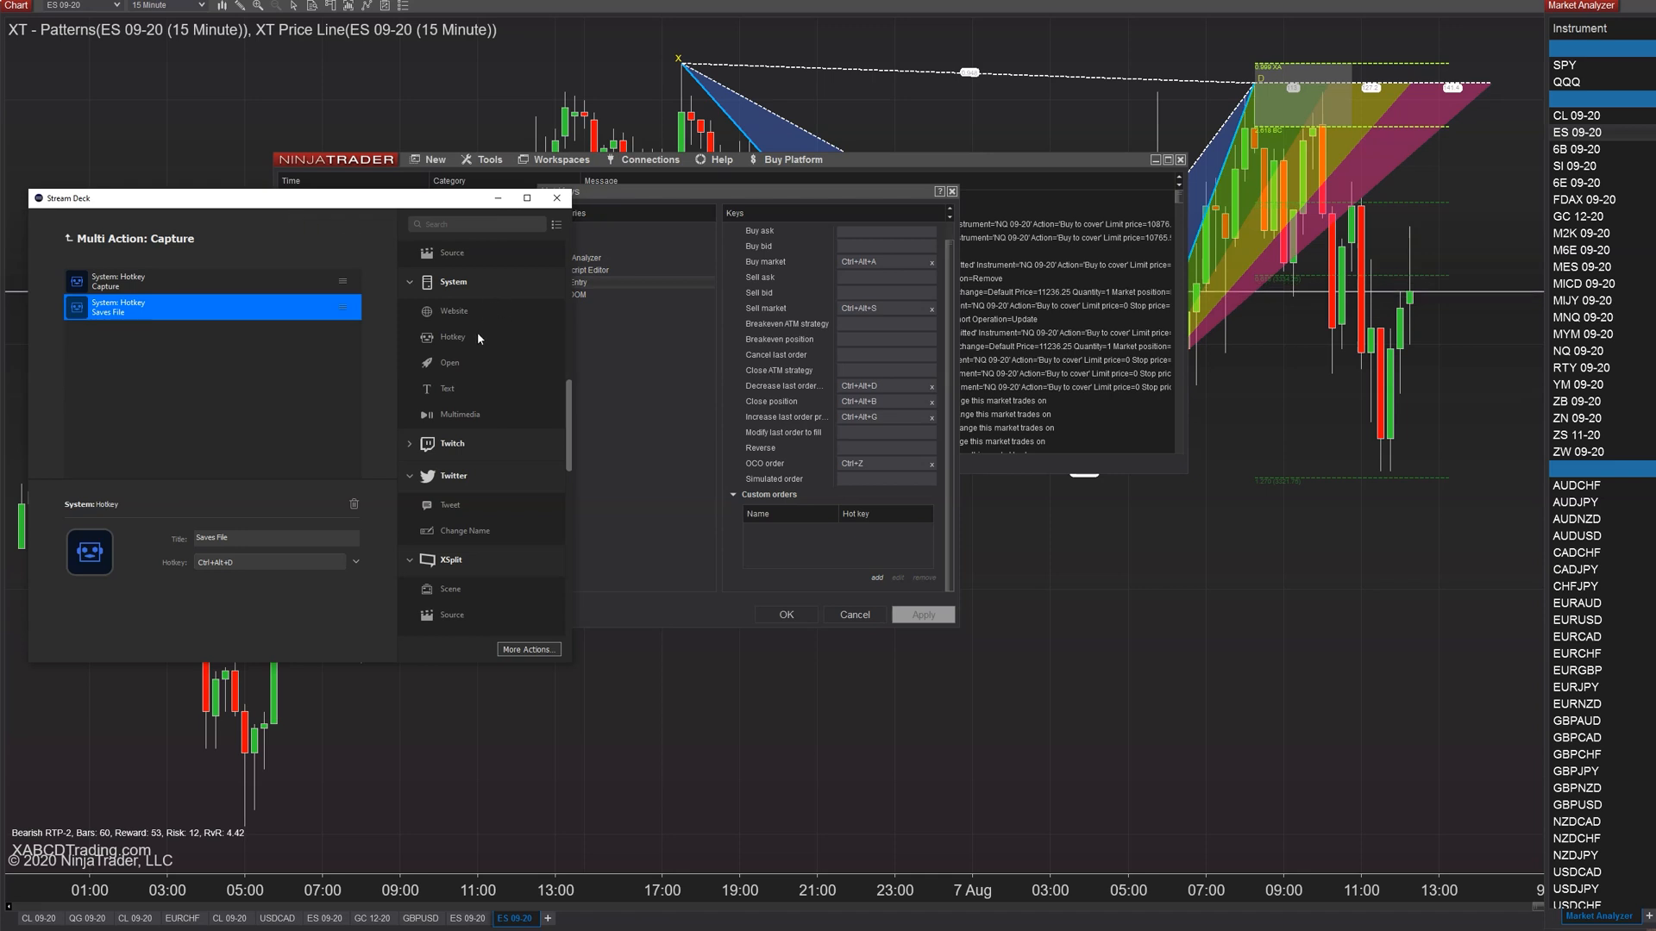
{"action": "mouse_move", "coordinate": [776, 215]}
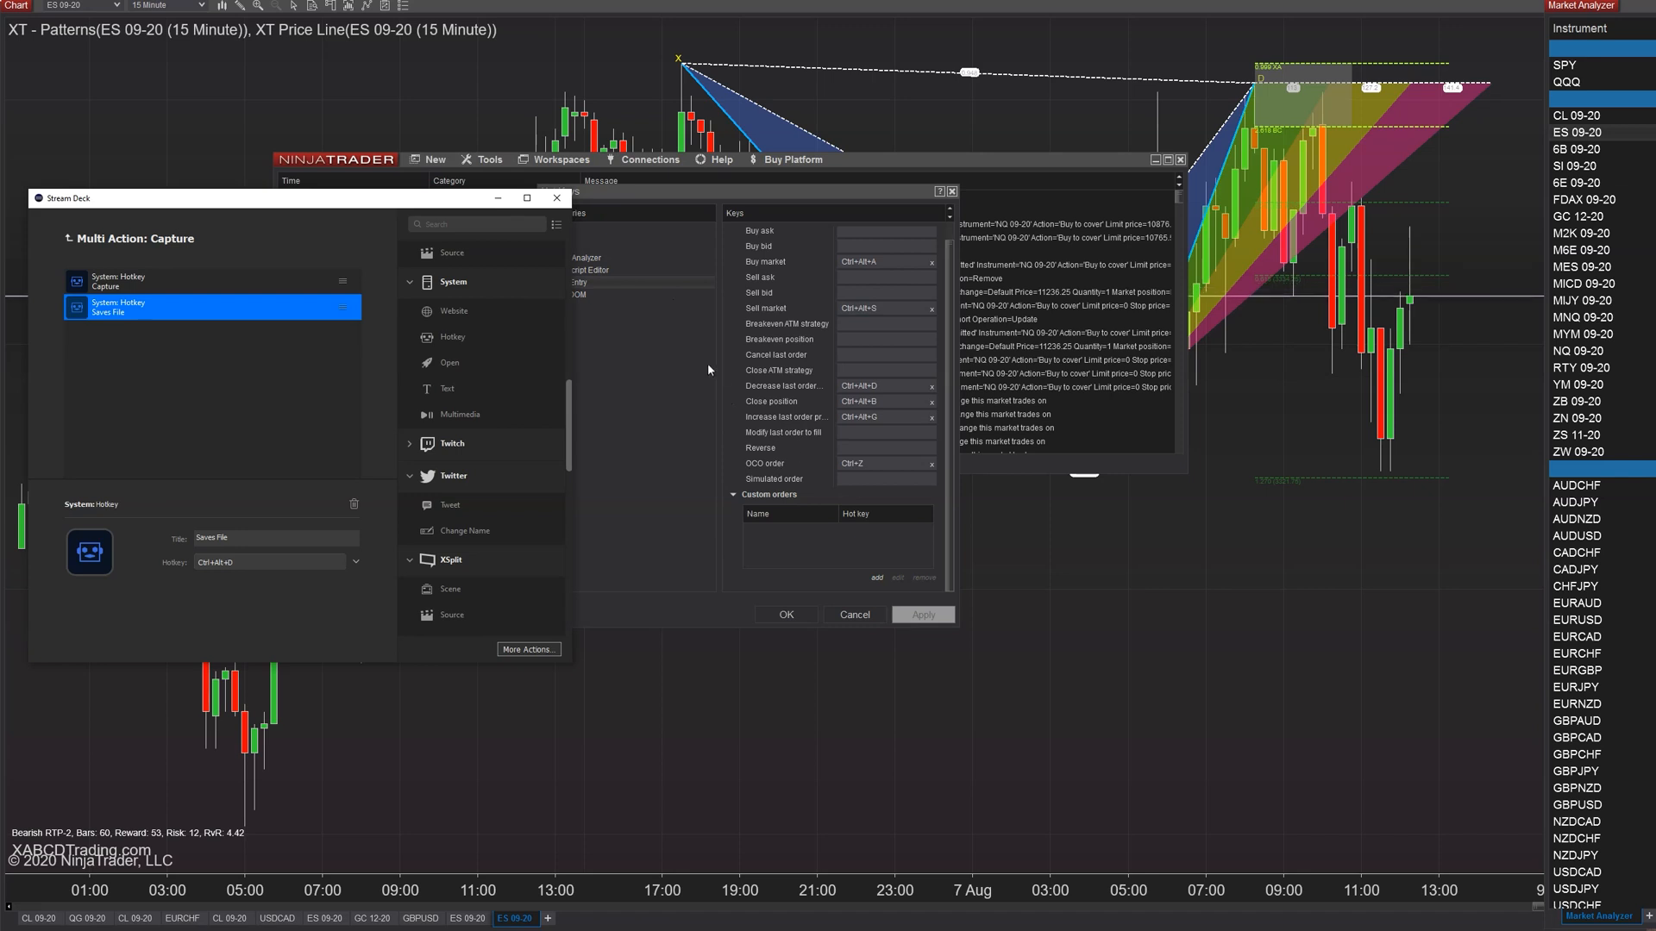
{"action": "mouse_move", "coordinate": [695, 366]}
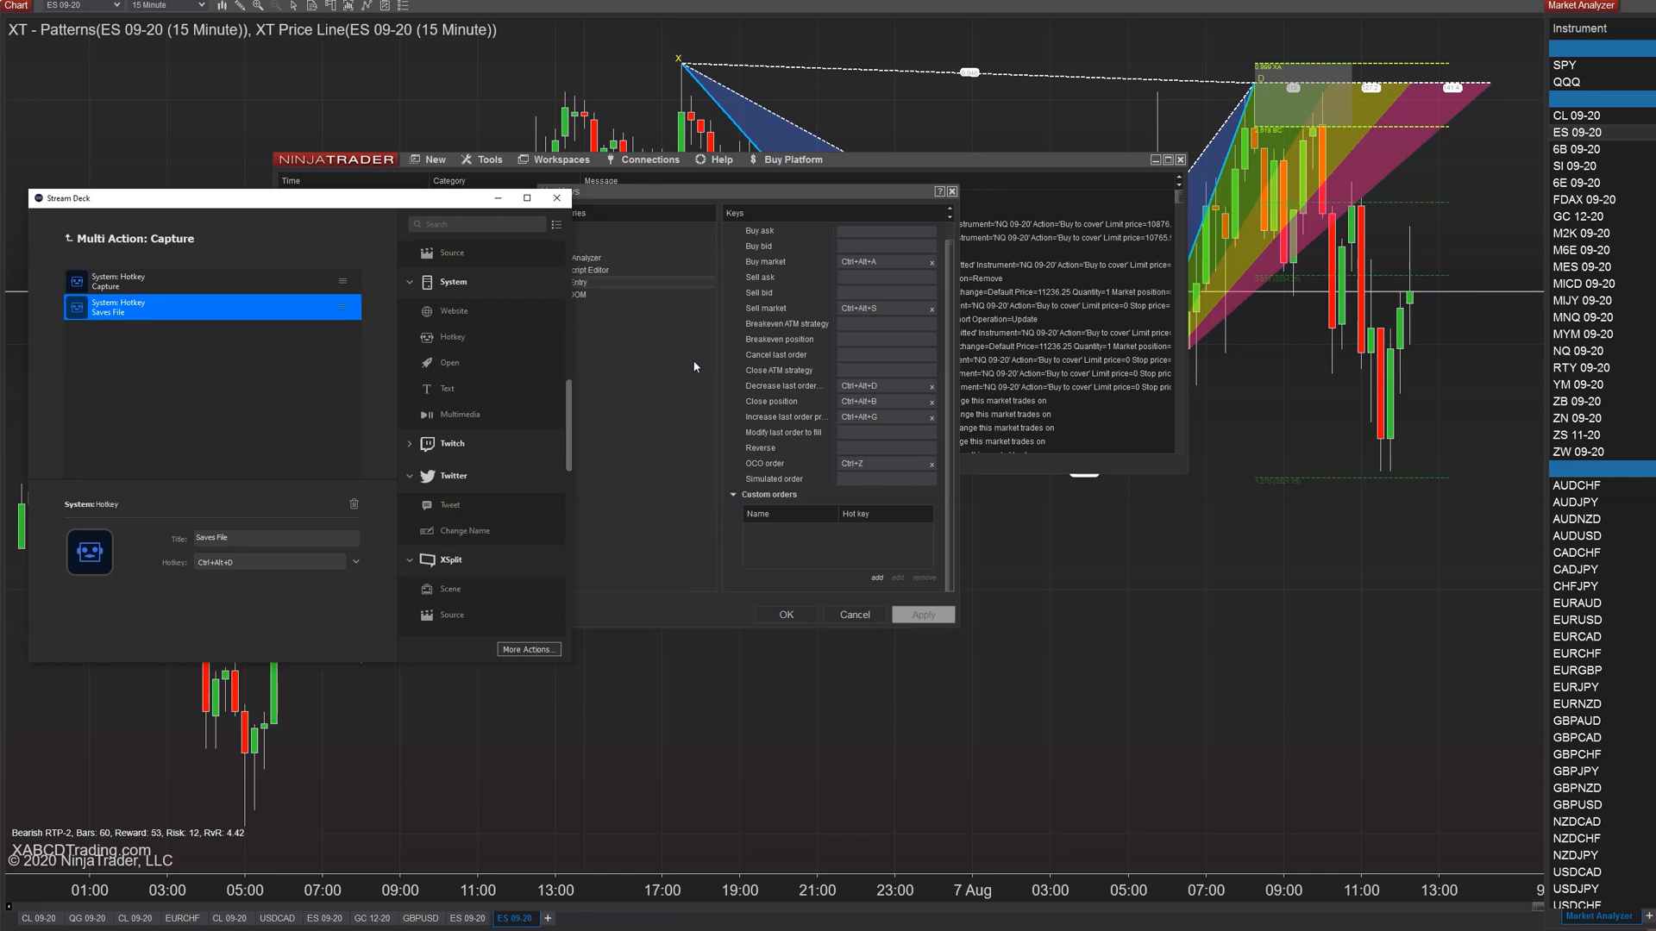
{"action": "left_click", "coordinate": [1584, 267]}
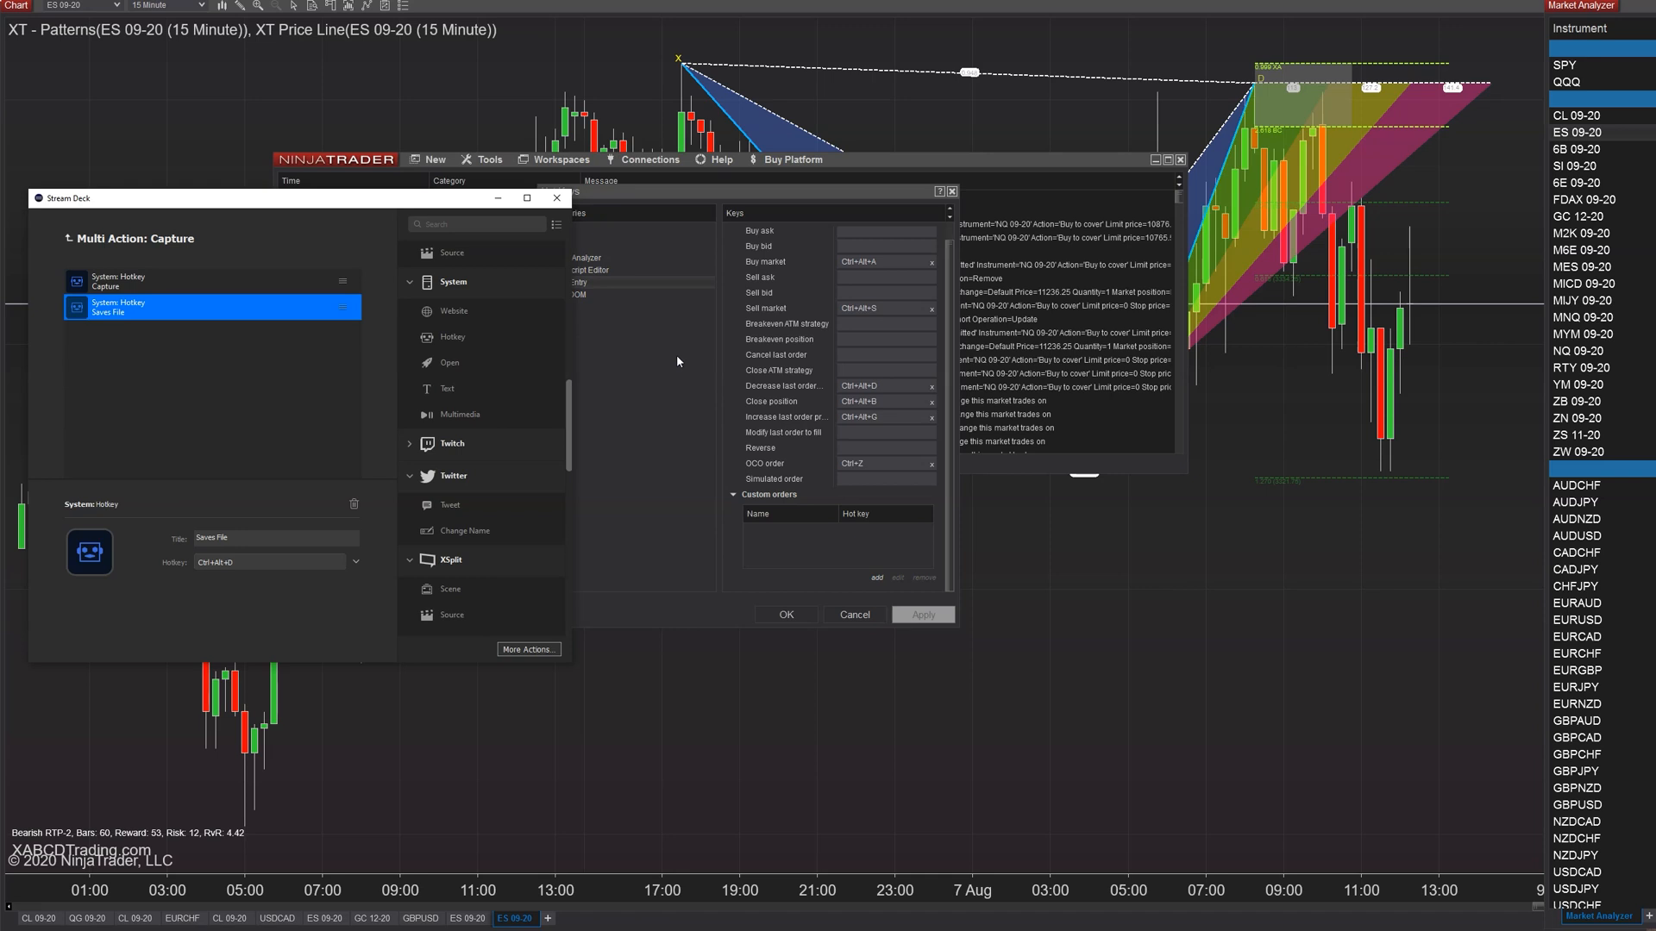
{"action": "mouse_move", "coordinate": [671, 360]}
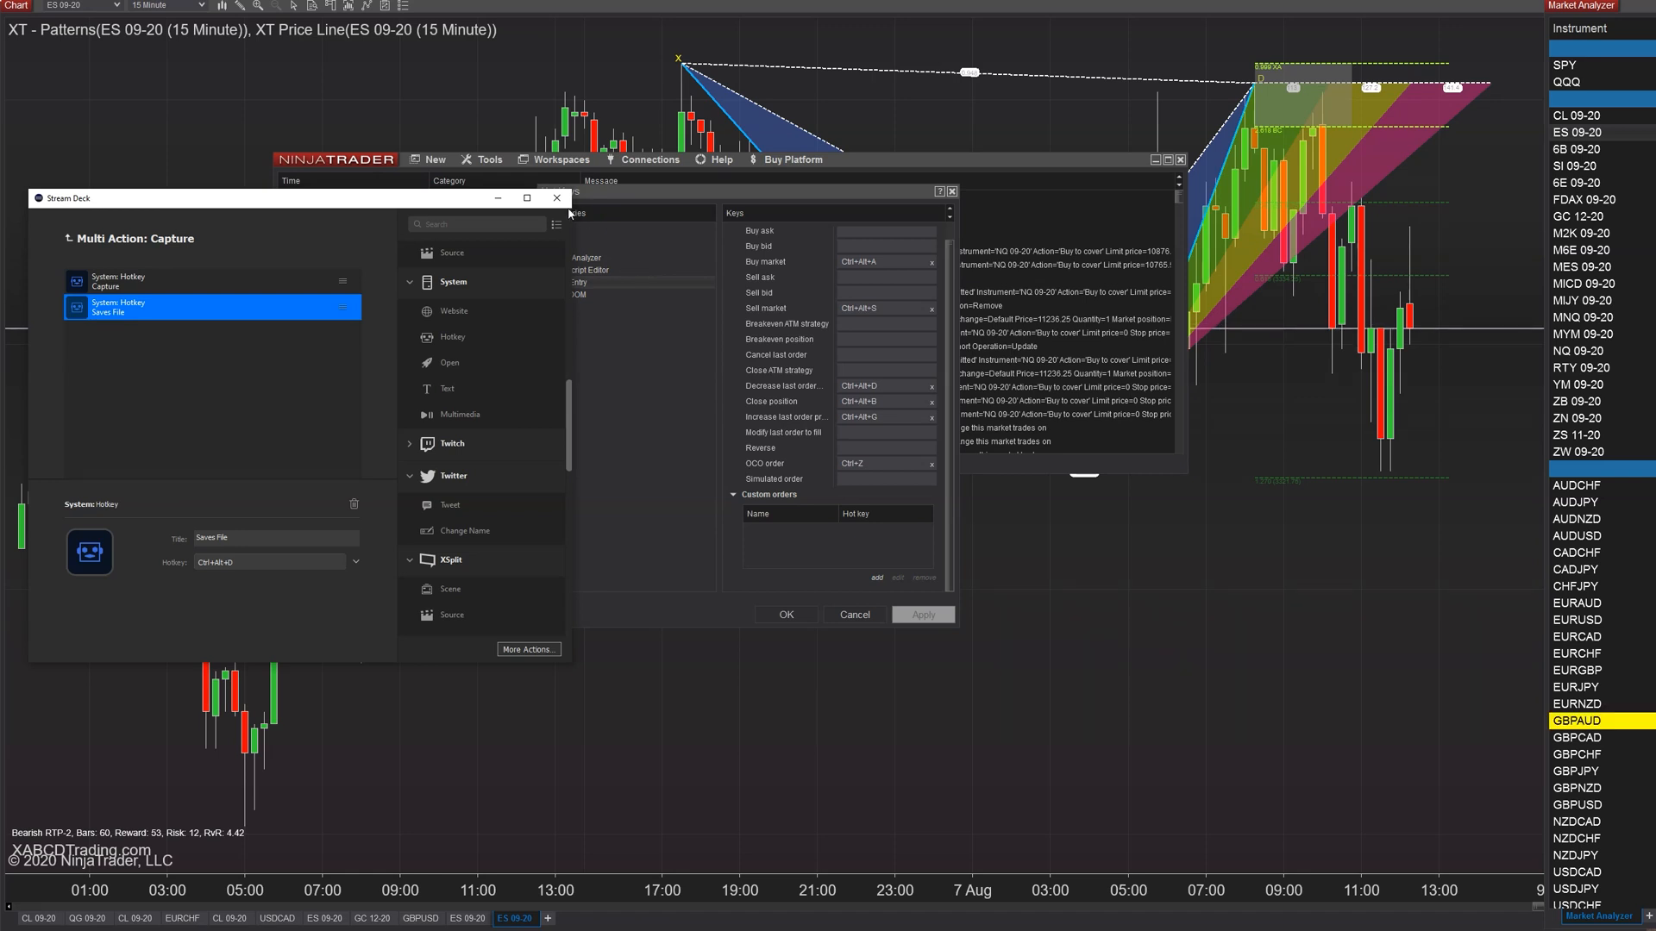
{"action": "mouse_move", "coordinate": [556, 198]}
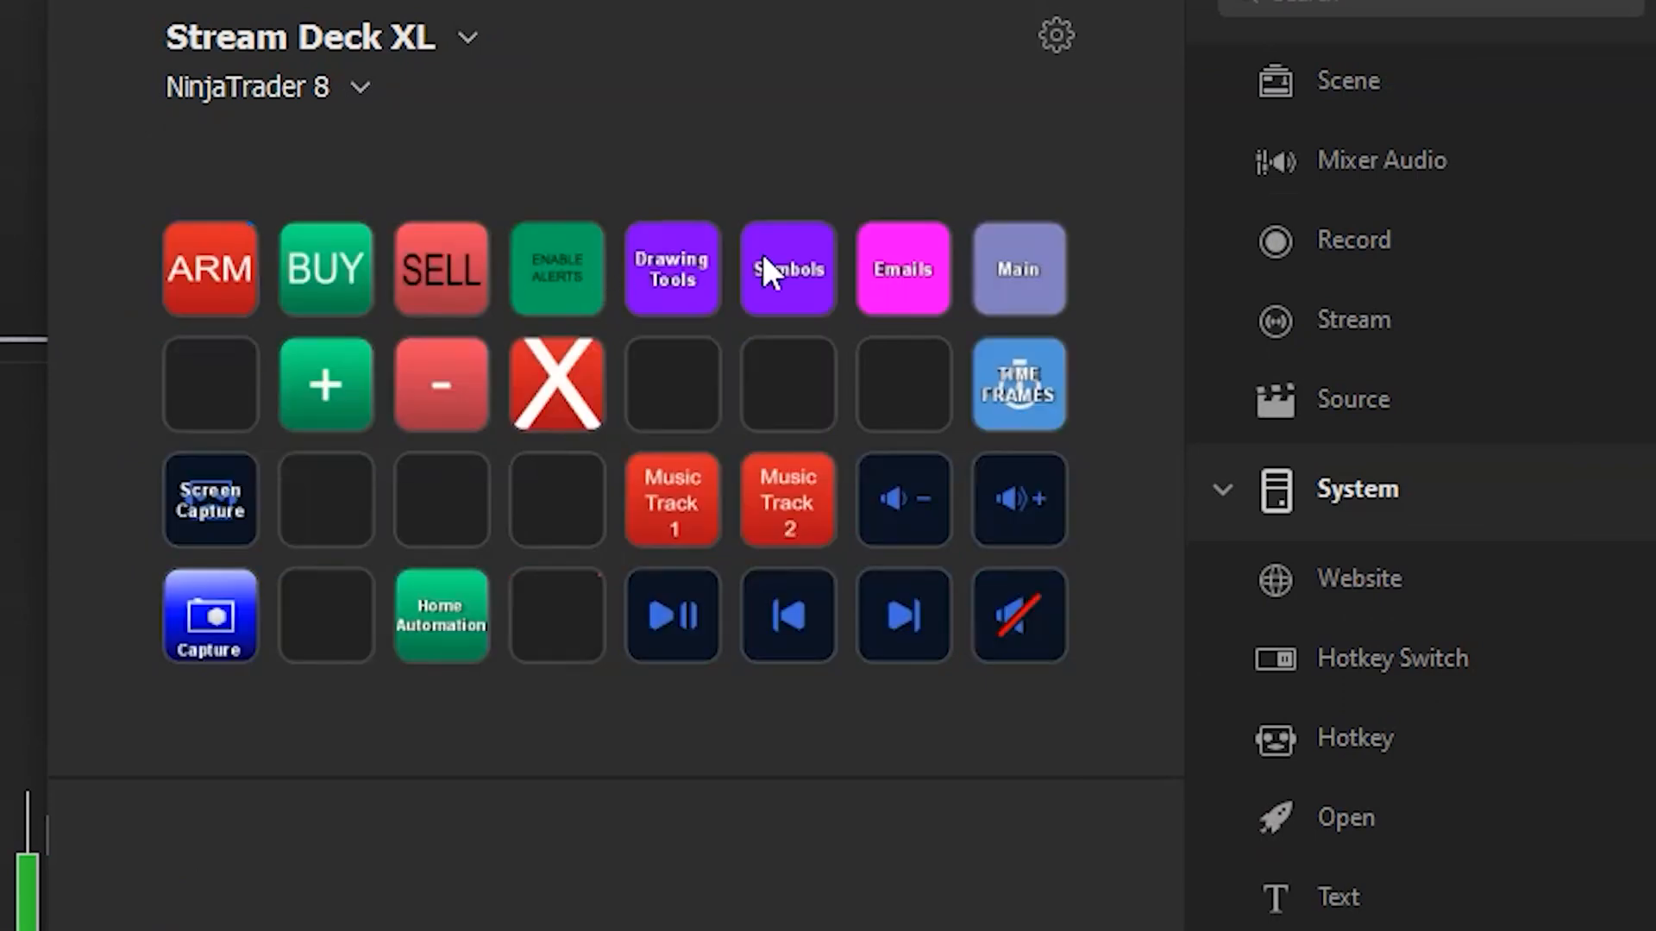
Step: Browse the Symbols folder, return, then open Time Frames and select its Back key
{"action": "left_click", "coordinate": [786, 269]}
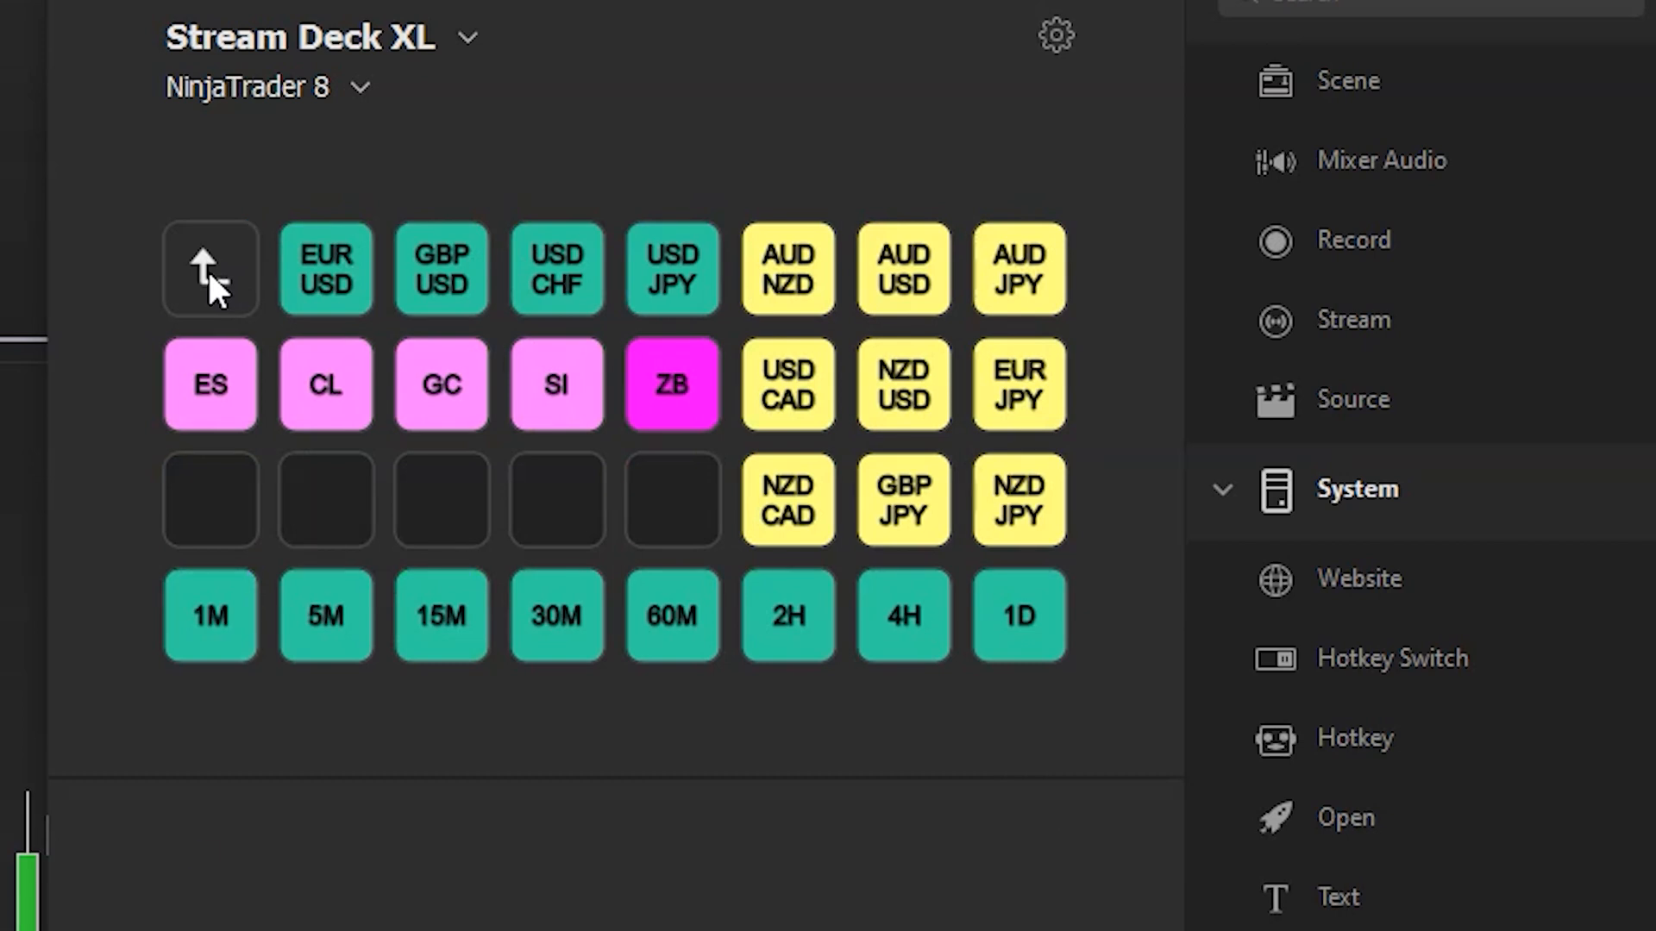
{"action": "left_click", "coordinate": [209, 268]}
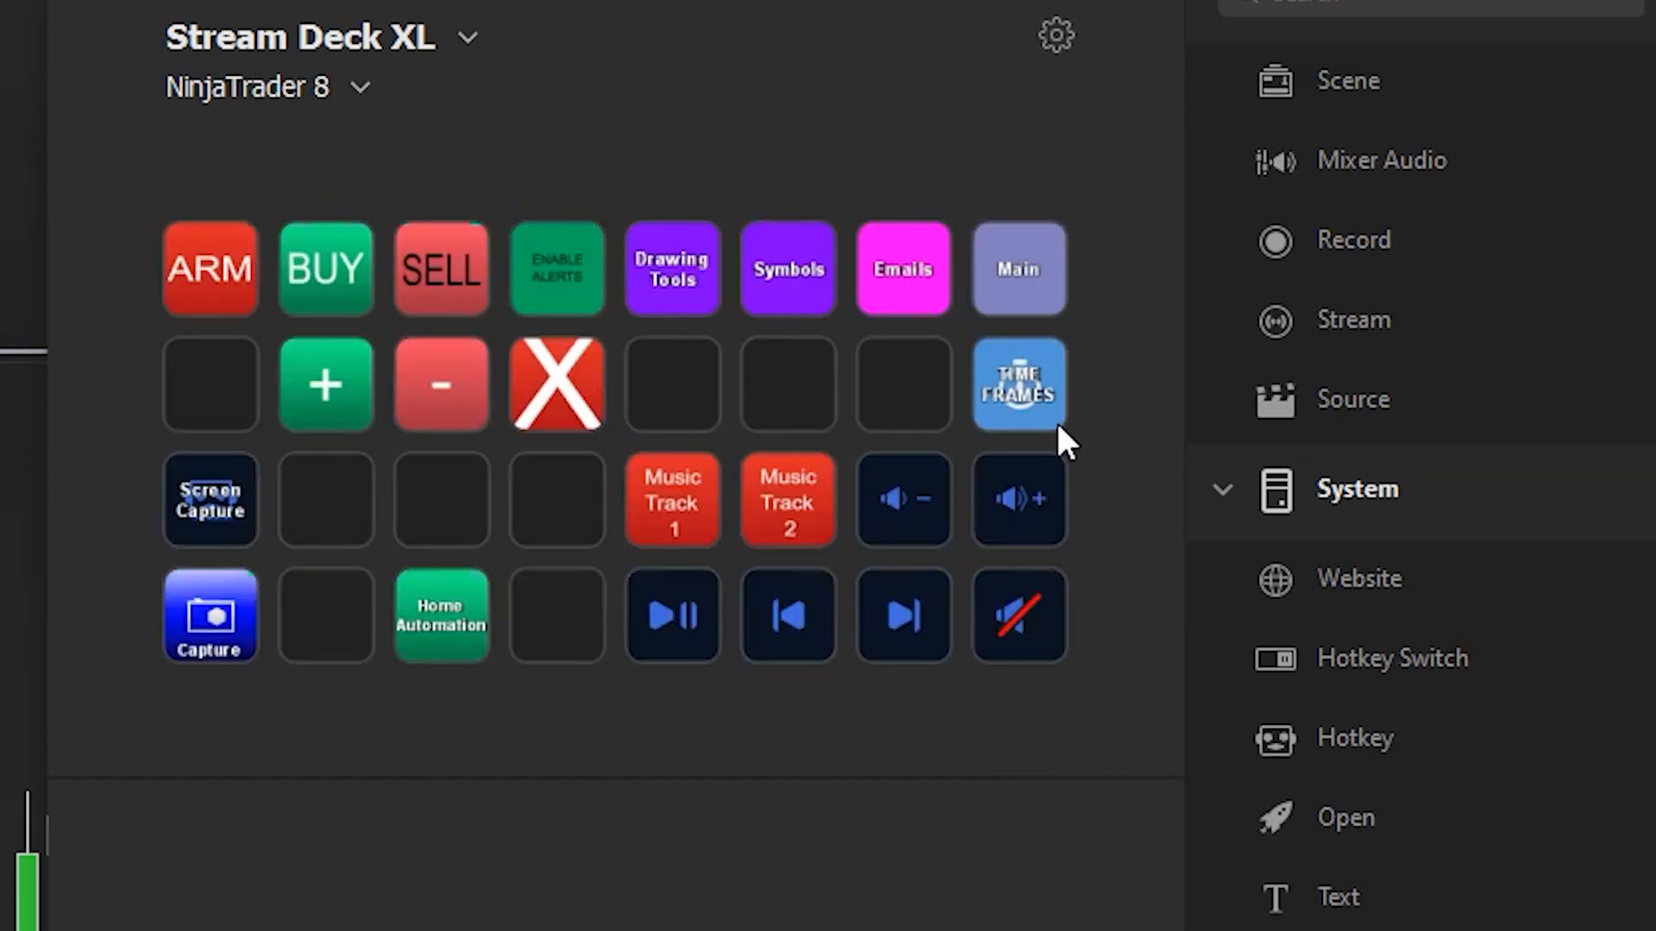
{"action": "left_click", "coordinate": [1016, 382]}
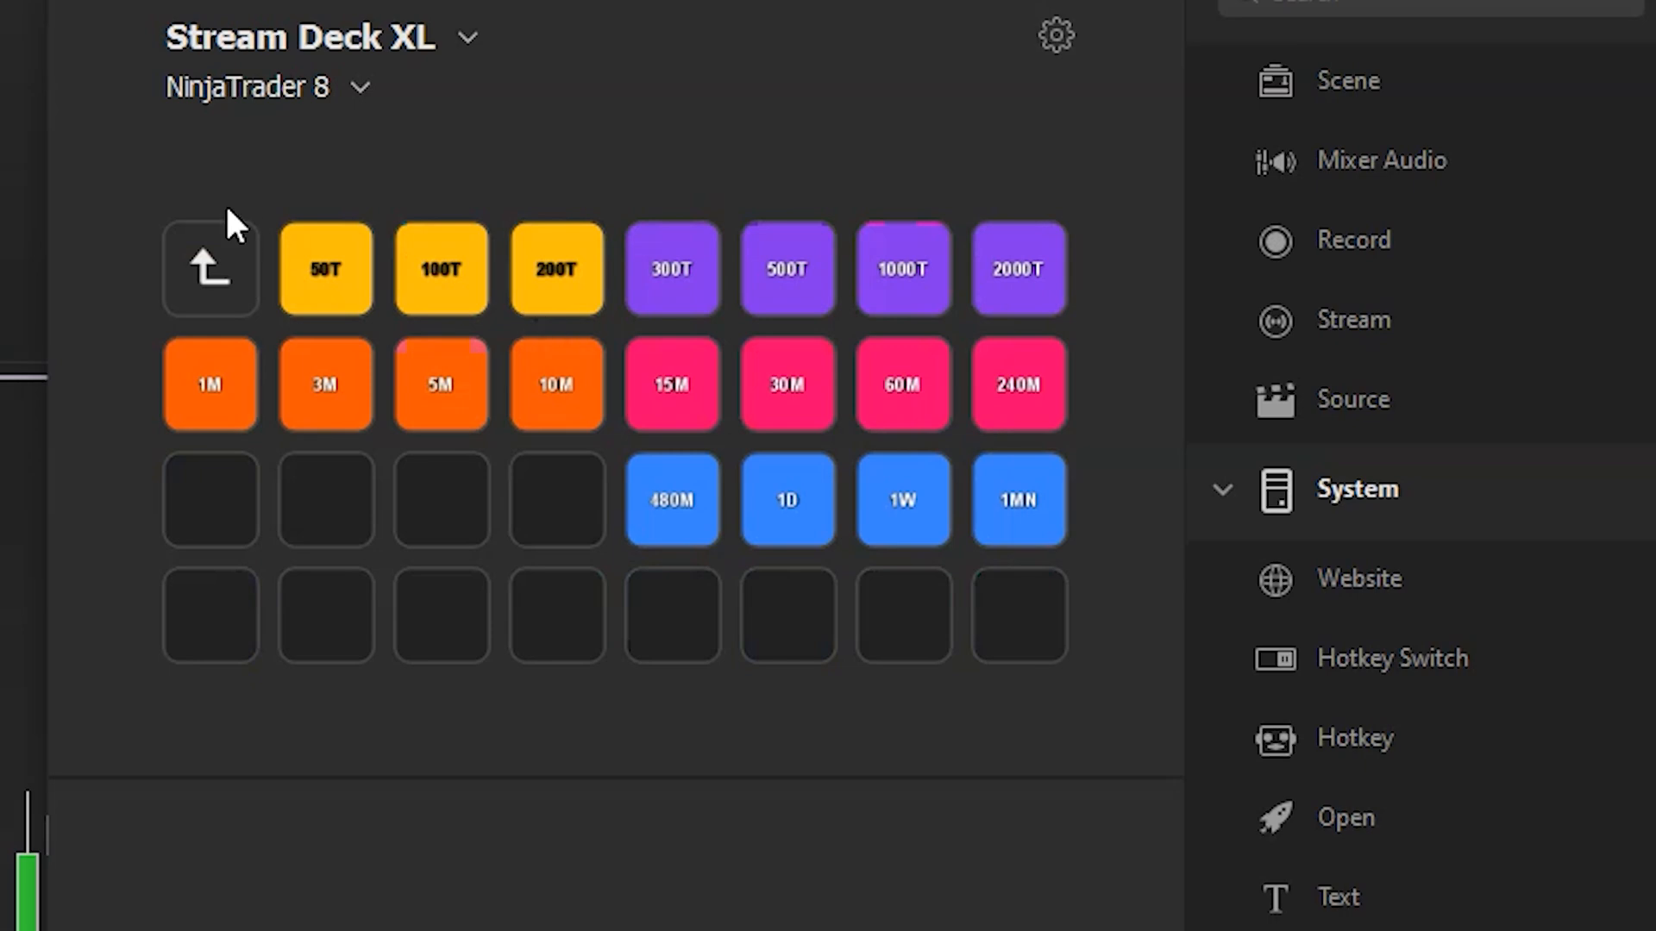
{"action": "left_click", "coordinate": [208, 267]}
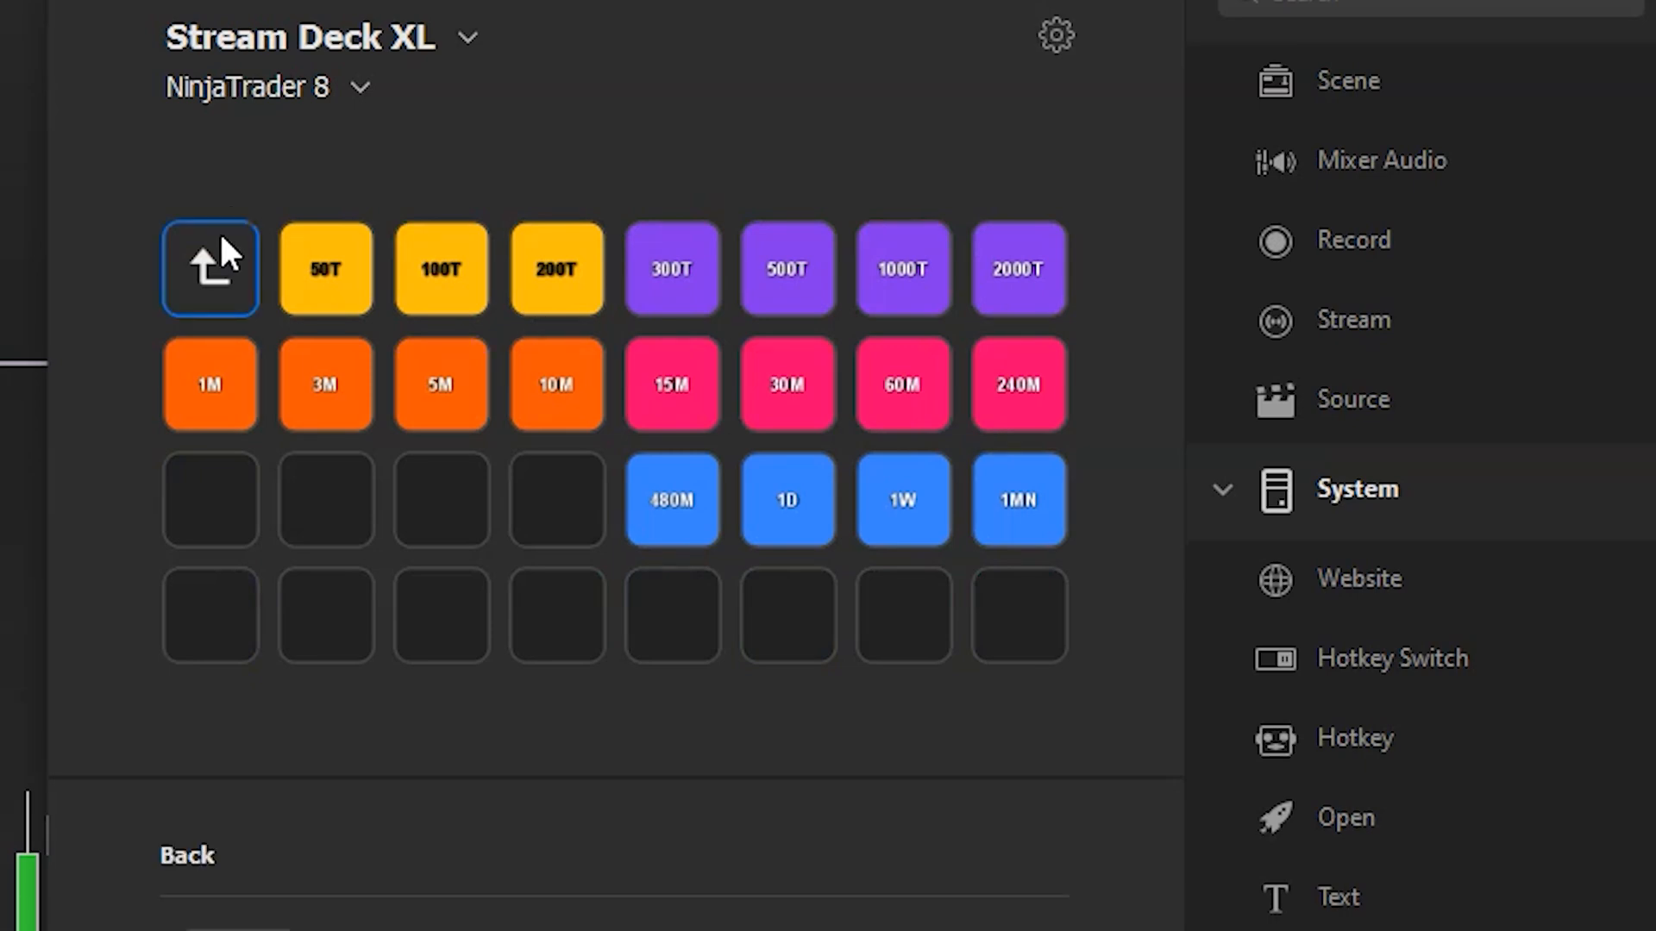